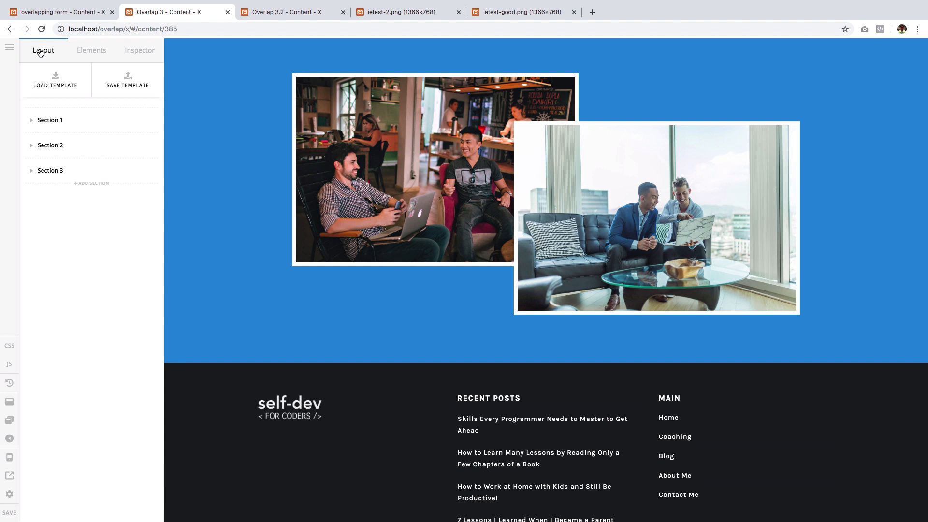
{"action": "mouse_move", "coordinate": [70, 58]}
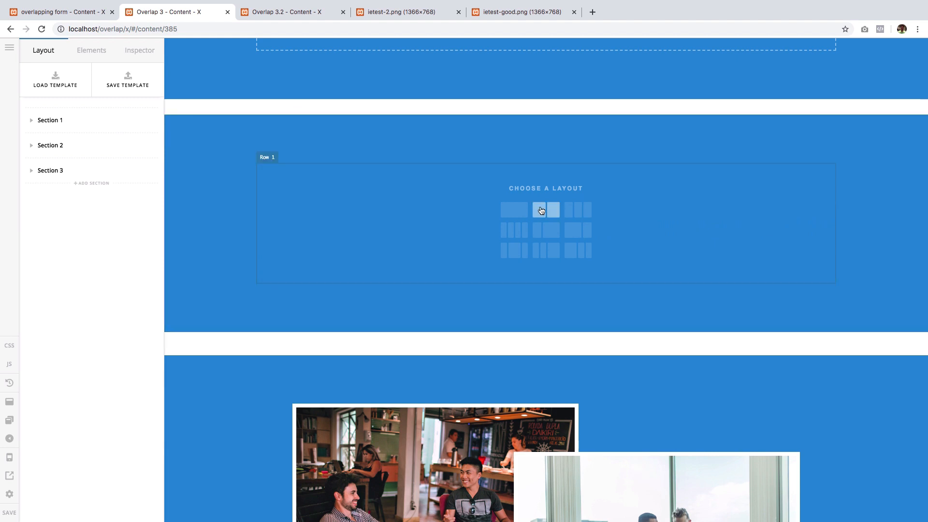
Step: Give the row a two-column layout and add Image elements to its columns
{"action": "left_click", "coordinate": [544, 210]}
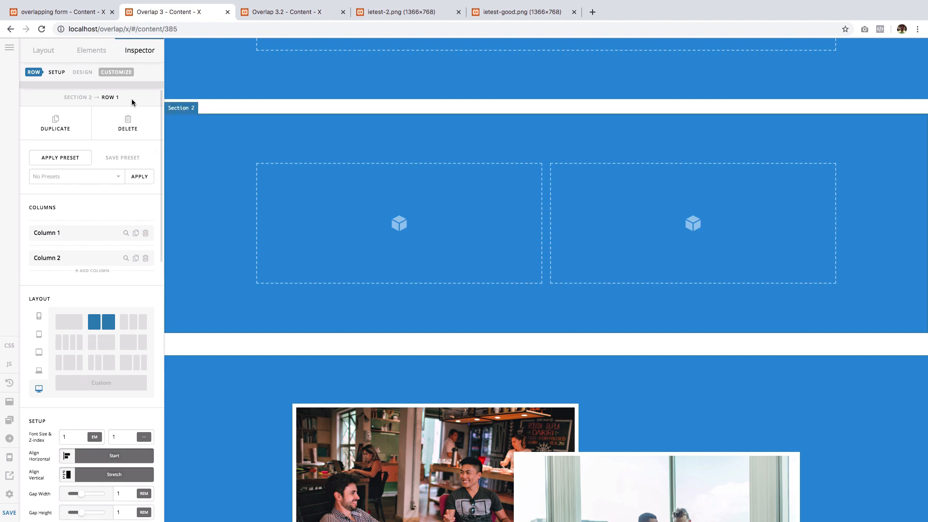
{"action": "left_click", "coordinate": [91, 49]}
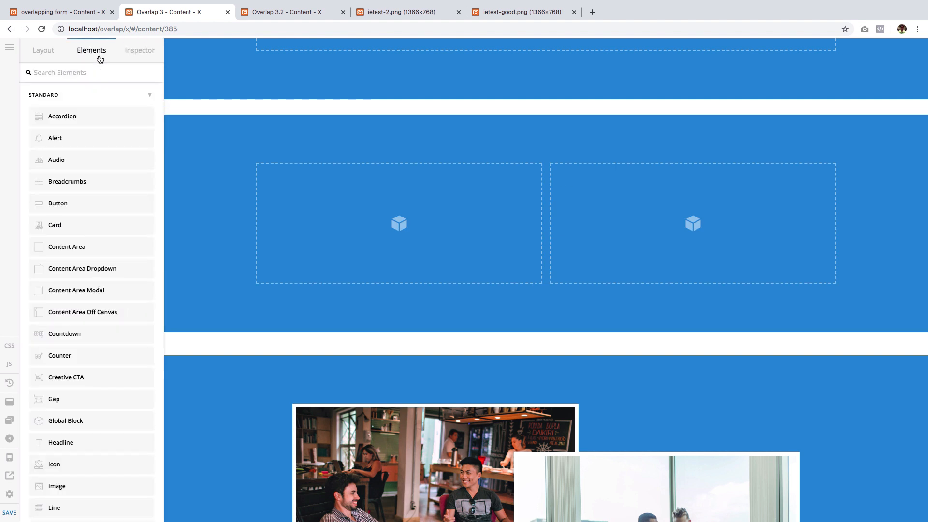
{"action": "type", "text": "image"}
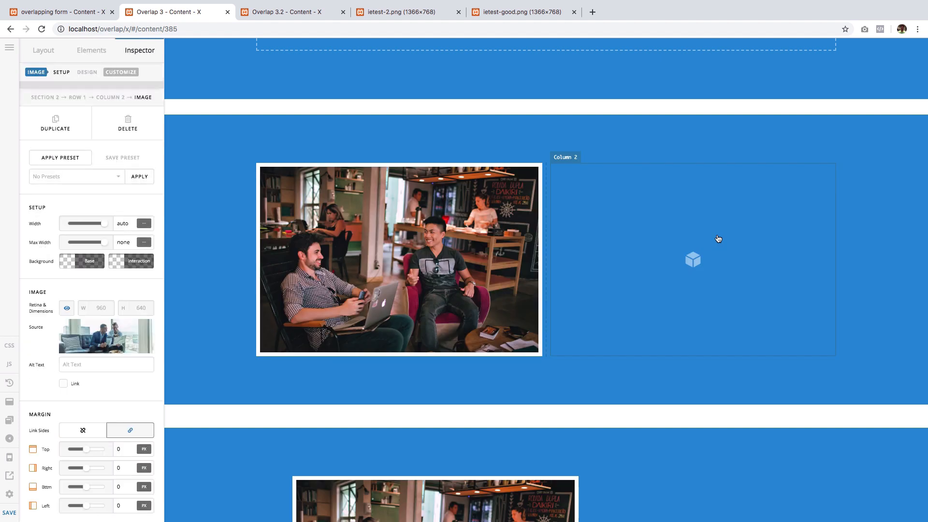
{"action": "left_click", "coordinate": [692, 259]}
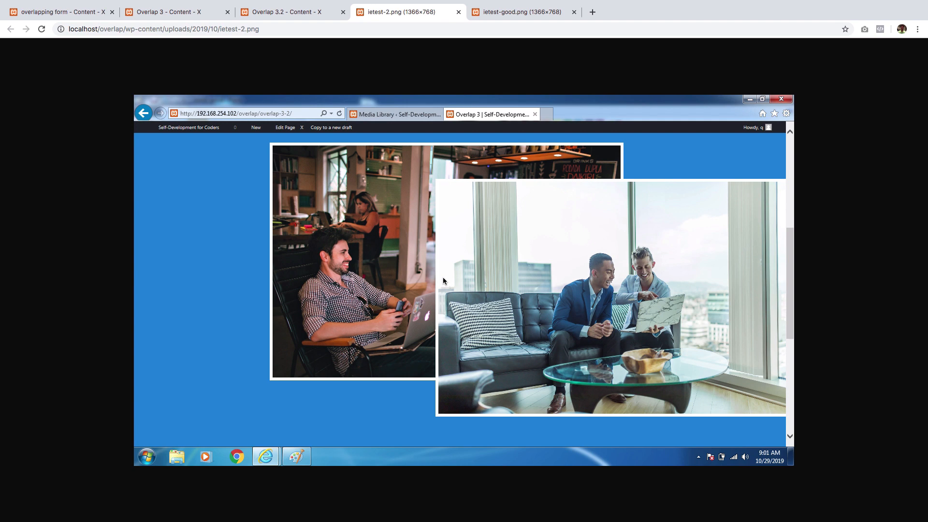
Step: Switch through the Overlap 3.2 tab back to the Overlap 3 content editor
{"action": "left_click", "coordinate": [290, 12]}
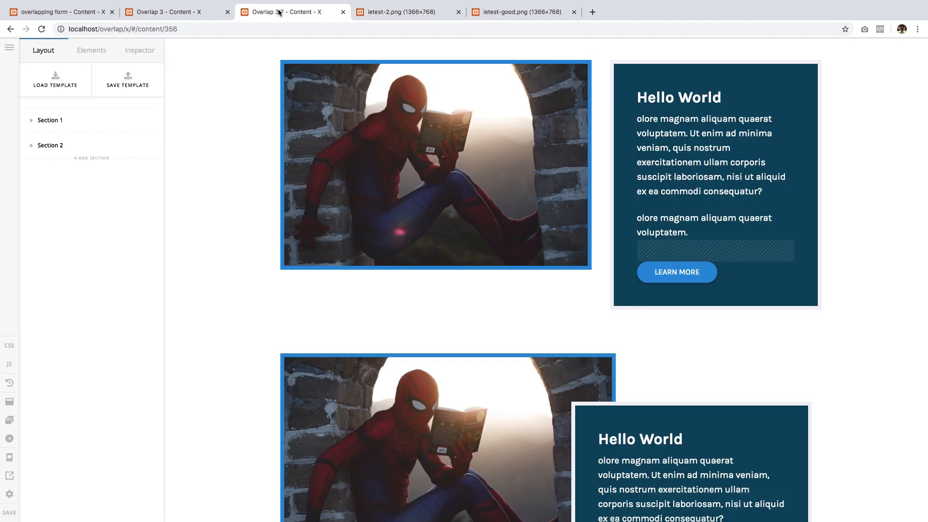
{"action": "left_click", "coordinate": [176, 12]}
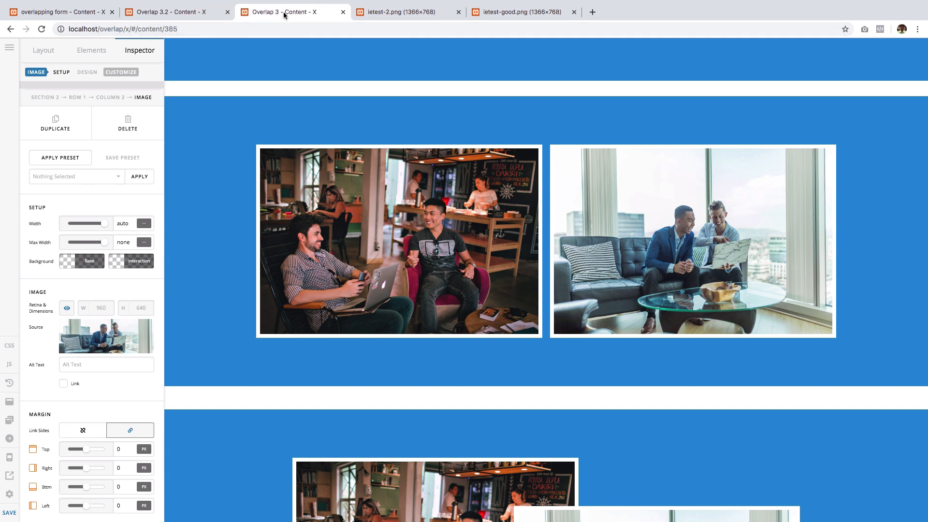
{"action": "mouse_move", "coordinate": [485, 244]}
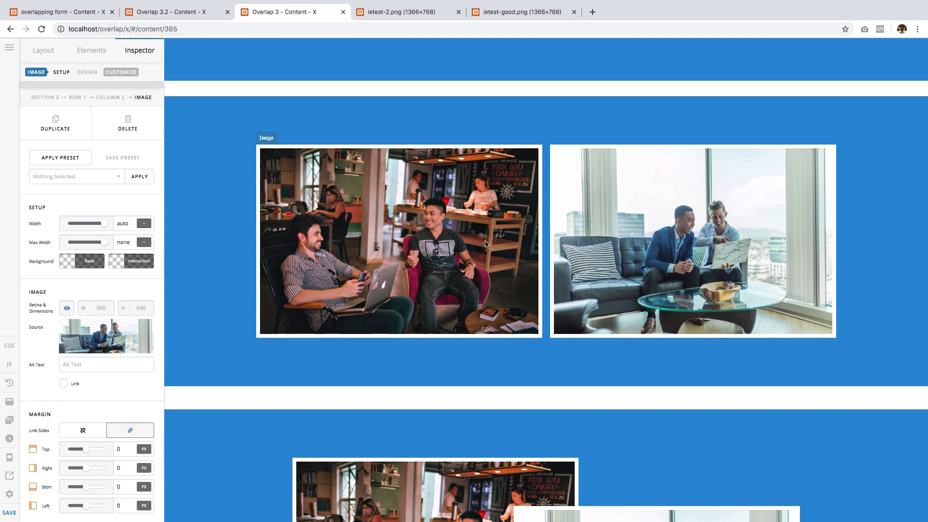
{"action": "mouse_move", "coordinate": [268, 261]}
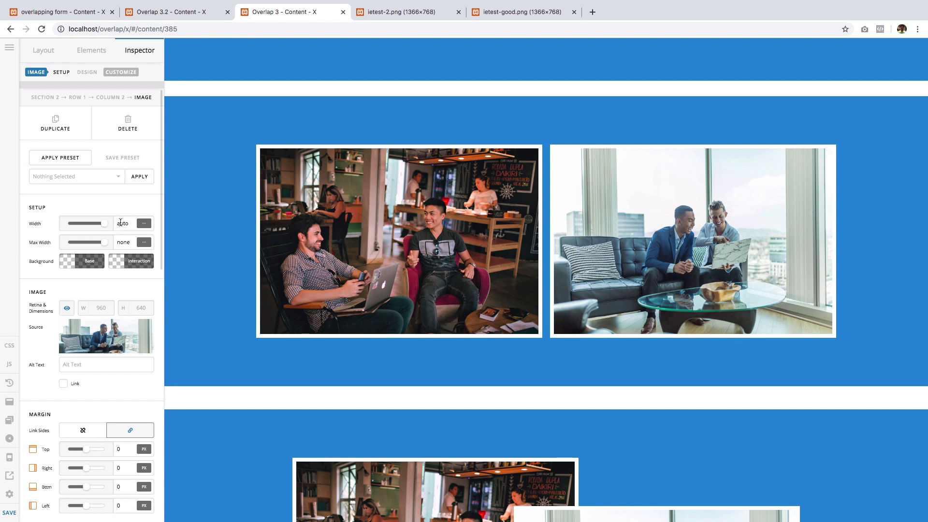
Step: Set the café photo's width to 100% and view the side-by-side reference screenshot
{"action": "type", "text": "100"}
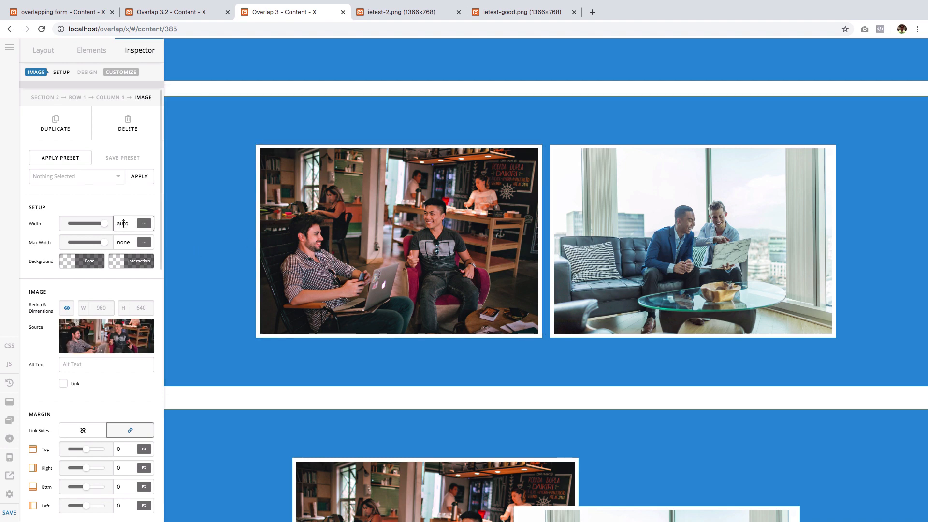
{"action": "left_click", "coordinate": [144, 224]}
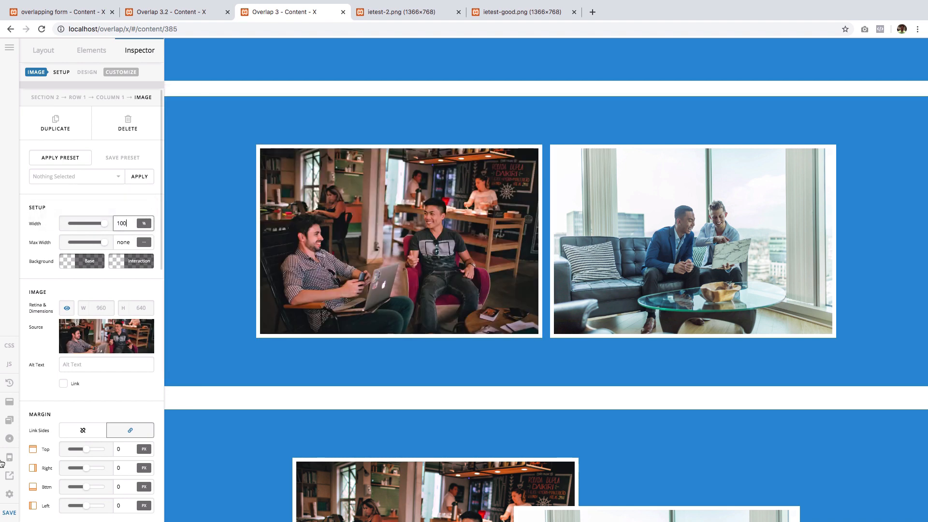
{"action": "left_click", "coordinate": [9, 513]}
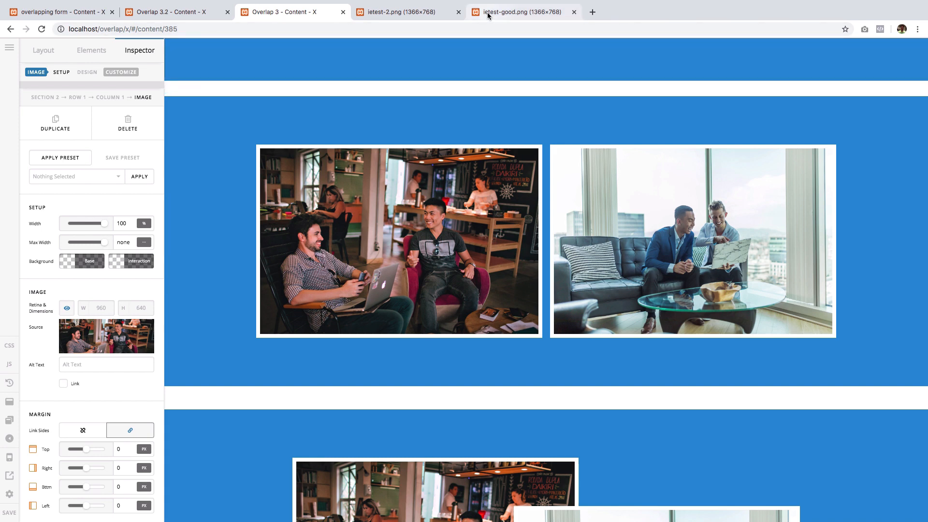
{"action": "left_click", "coordinate": [522, 12]}
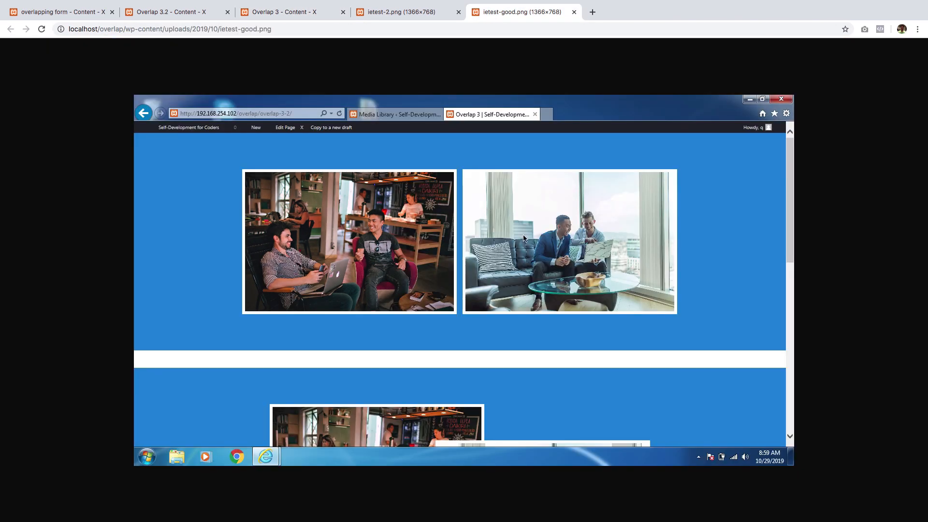
{"action": "mouse_move", "coordinate": [525, 239]}
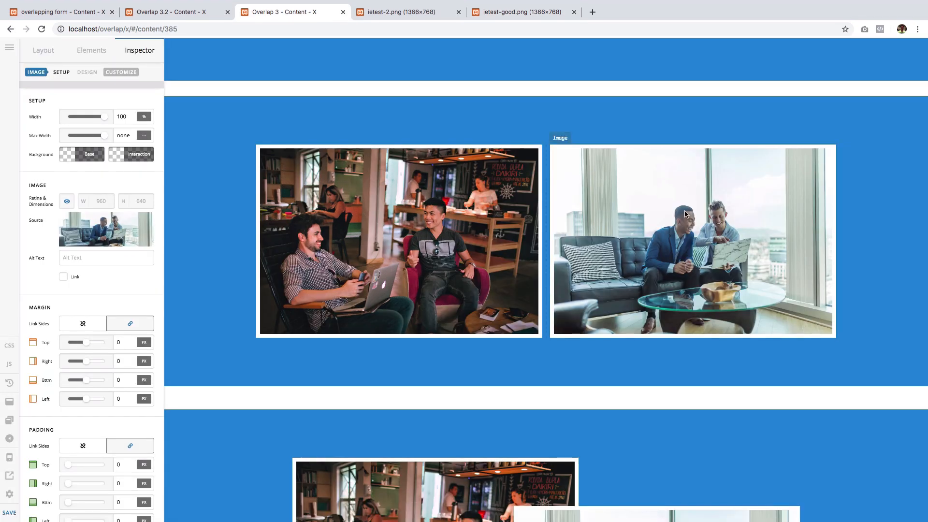
{"action": "mouse_move", "coordinate": [662, 198]}
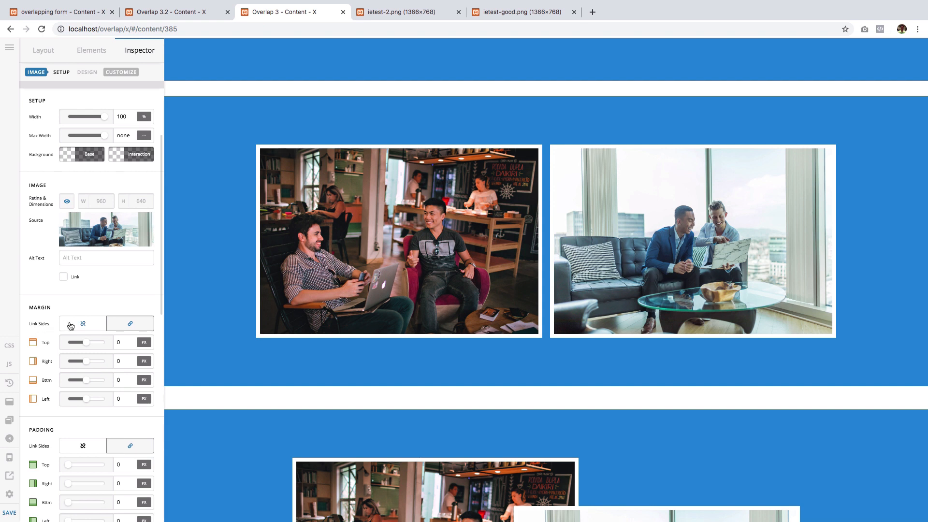
Step: Unlink the office photo's margin sides and give it a negative left margin
{"action": "left_click", "coordinate": [70, 322]}
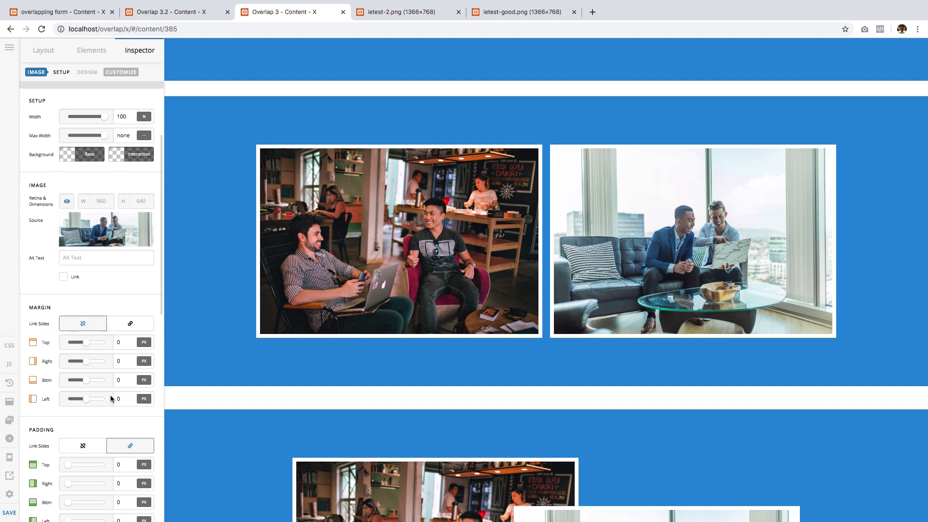
{"action": "mouse_move", "coordinate": [114, 398]}
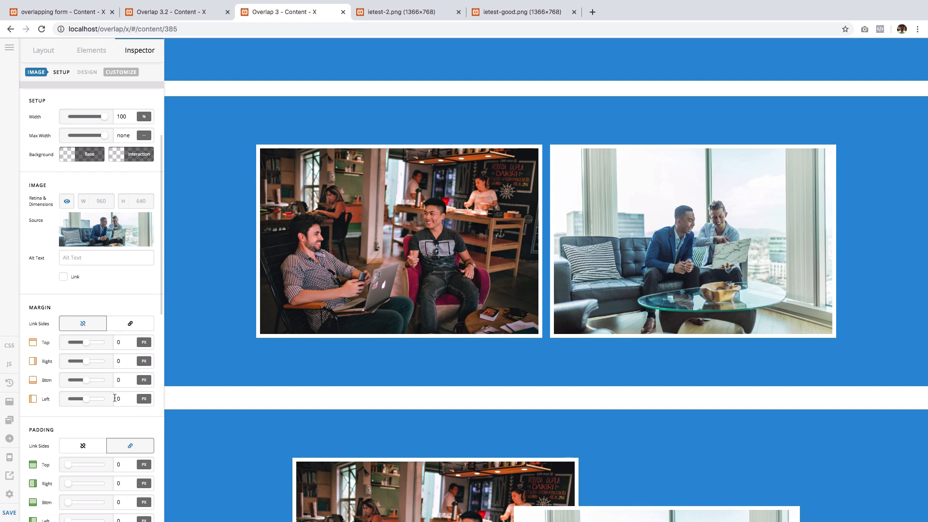
{"action": "left_click", "coordinate": [132, 398]}
{"action": "type", "text": "-150"}
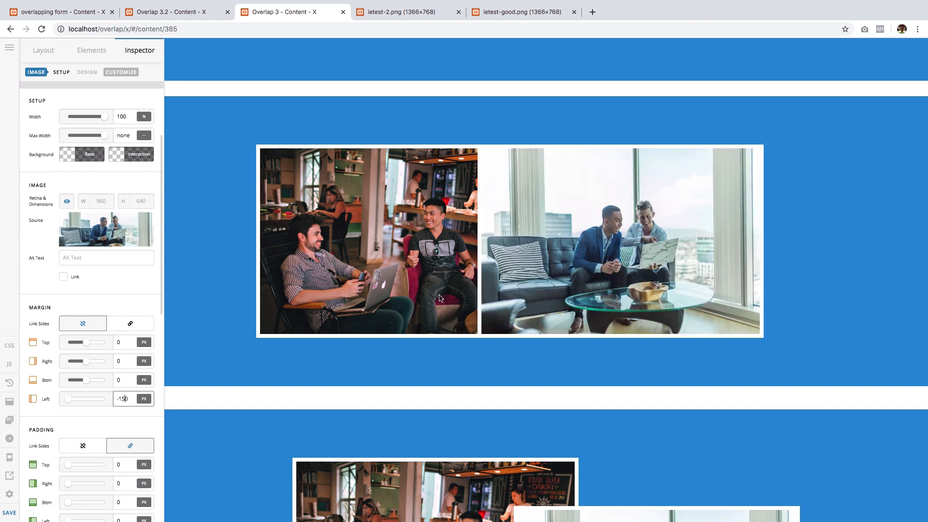
{"action": "mouse_move", "coordinate": [483, 255]}
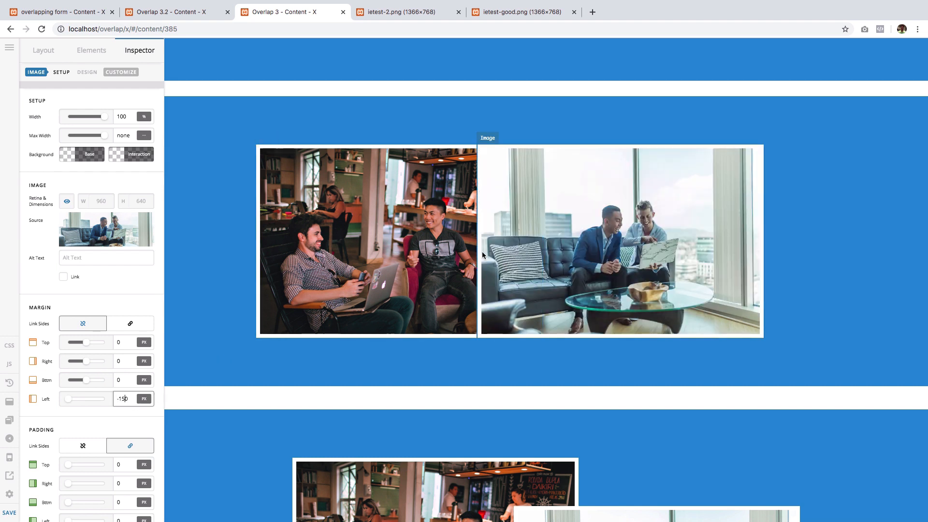
{"action": "mouse_move", "coordinate": [504, 184]}
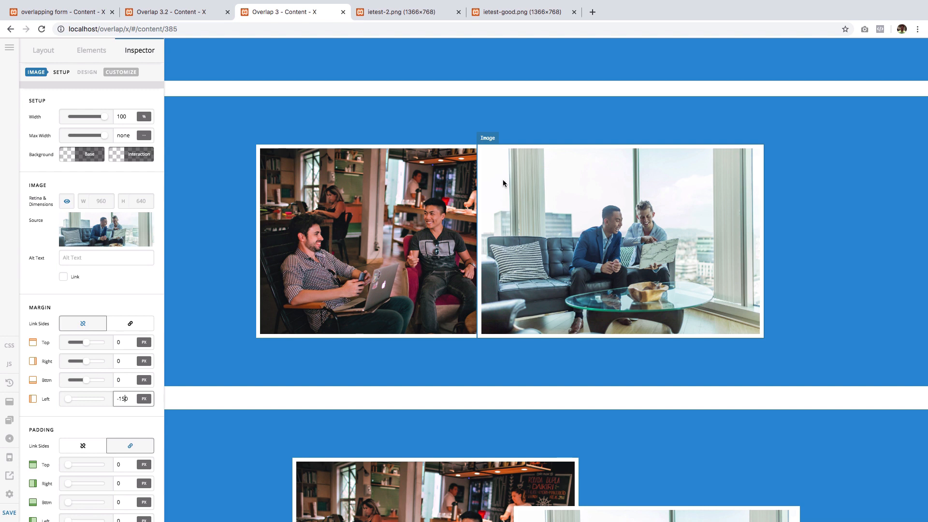
{"action": "mouse_move", "coordinate": [491, 166]}
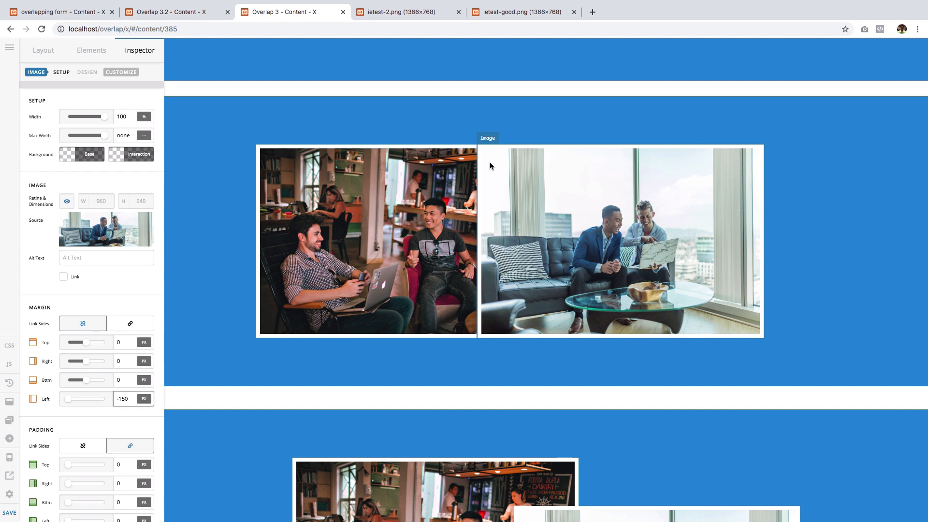
{"action": "scroll", "scroll_direction": "down", "scroll_amount": 3}
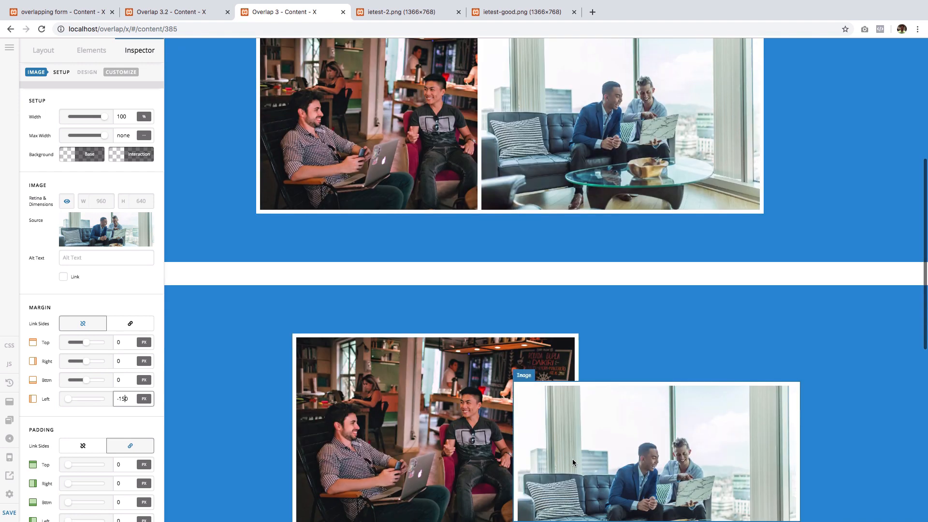
Step: Give the office photo a 100px top margin so it sits lower over the café photo
{"action": "scroll", "scroll_direction": "down", "scroll_amount": 3}
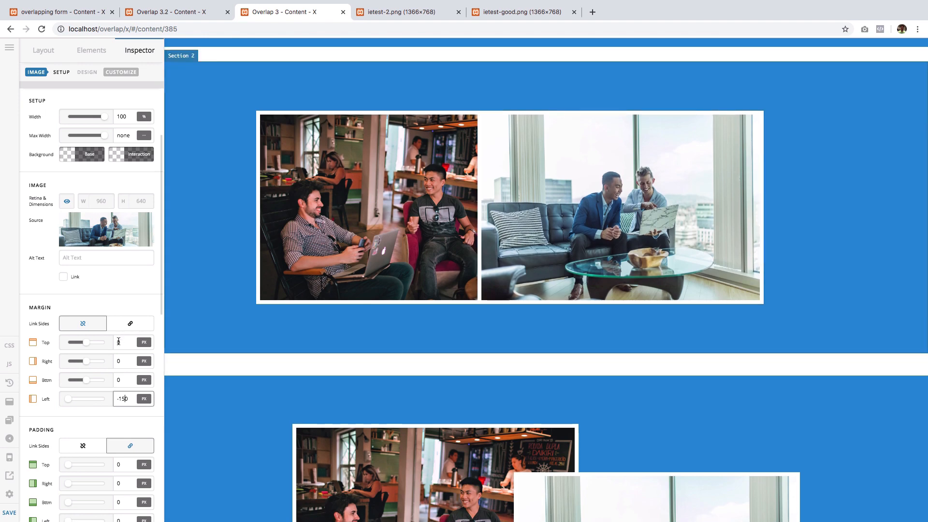
{"action": "type", "text": "0"}
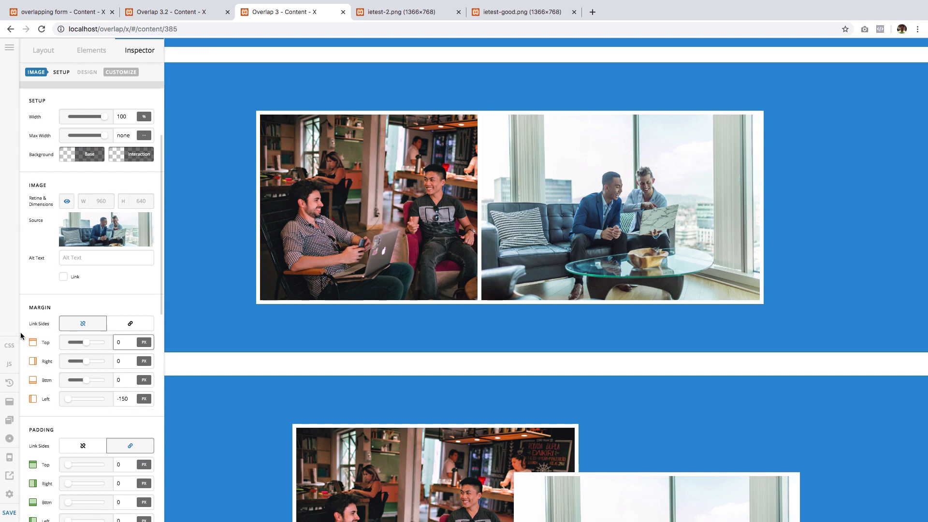
{"action": "type", "text": "100"}
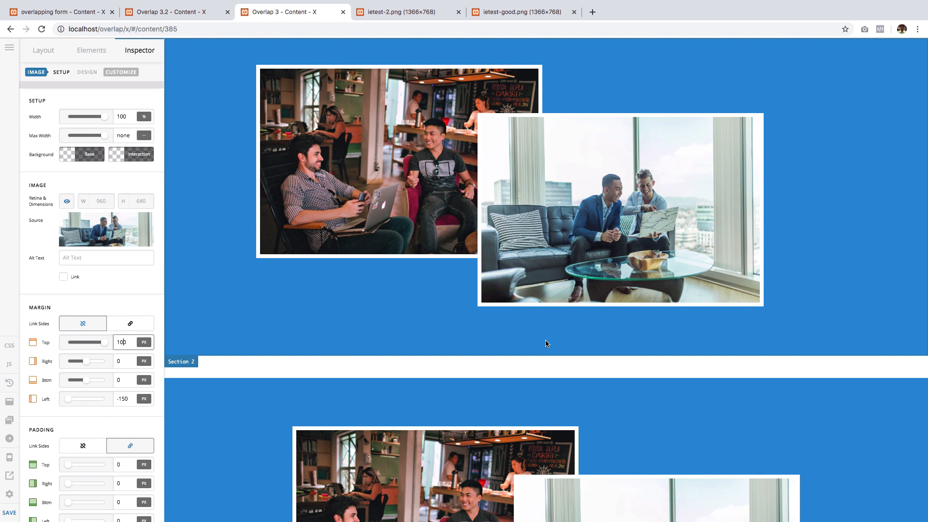
{"action": "scroll", "scroll_direction": "down", "scroll_amount": 3}
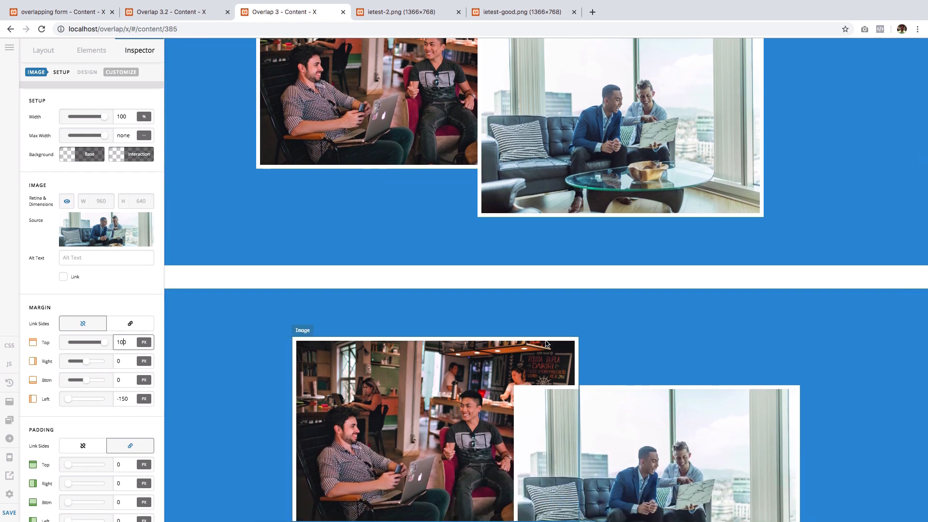
{"action": "scroll", "scroll_direction": "down", "scroll_amount": 3}
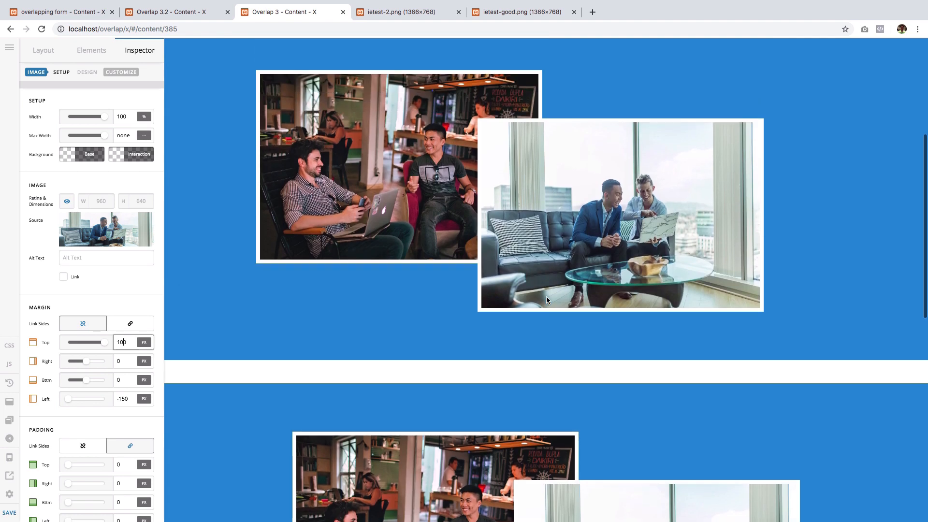
{"action": "mouse_move", "coordinate": [532, 172]}
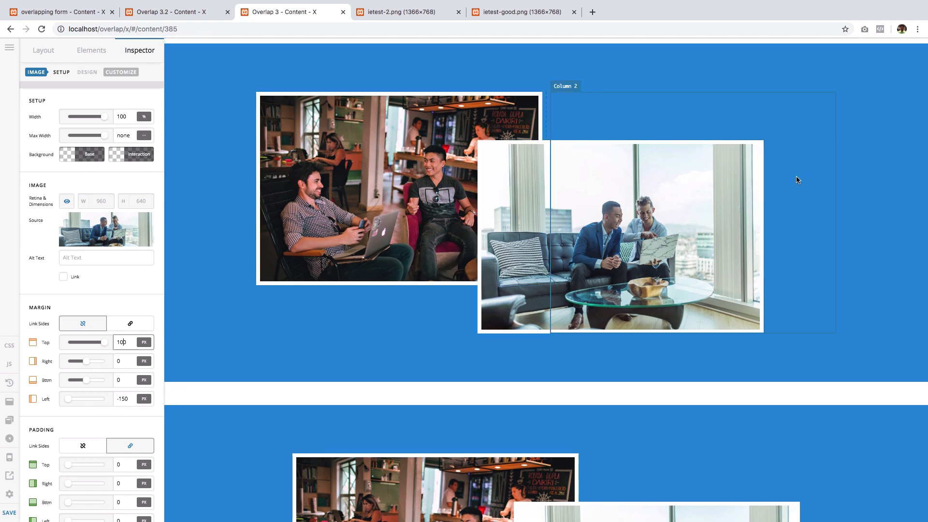
{"action": "mouse_move", "coordinate": [768, 196]}
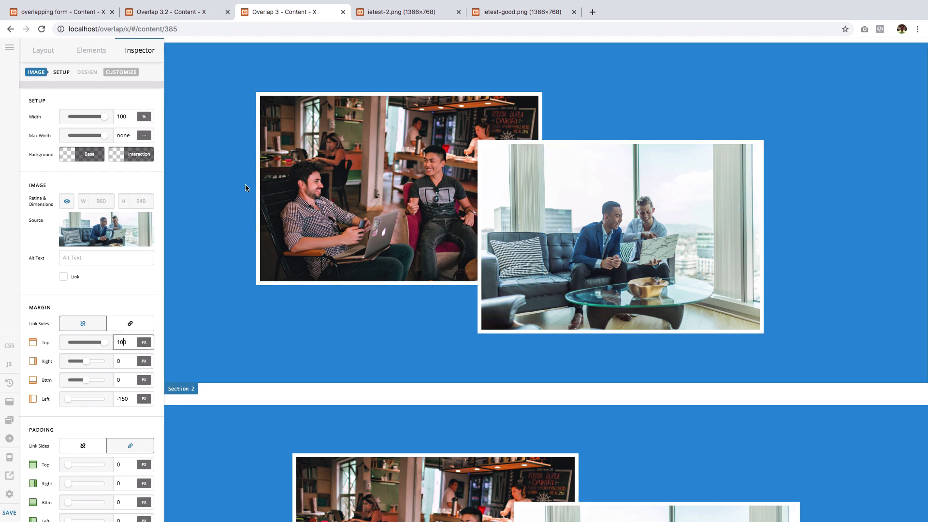
{"action": "mouse_move", "coordinate": [536, 248]}
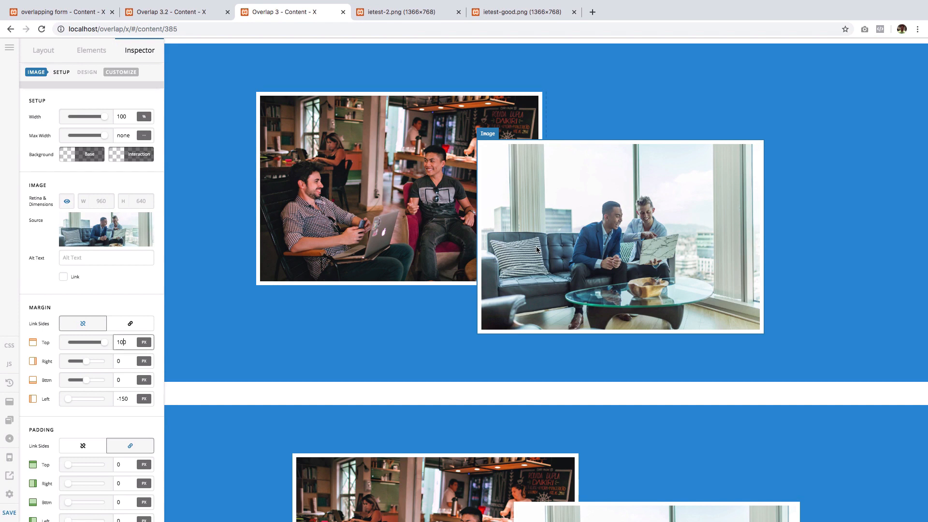
{"action": "mouse_move", "coordinate": [527, 208]}
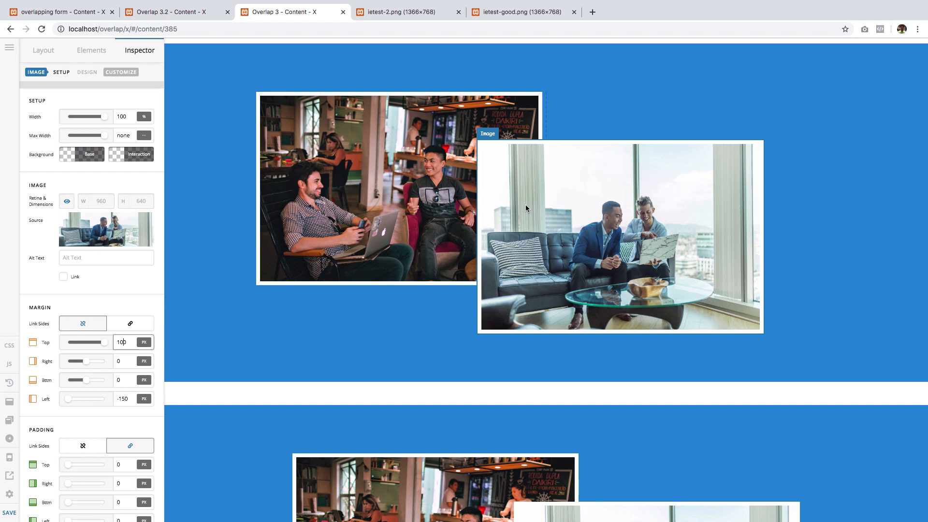
{"action": "mouse_move", "coordinate": [611, 208]}
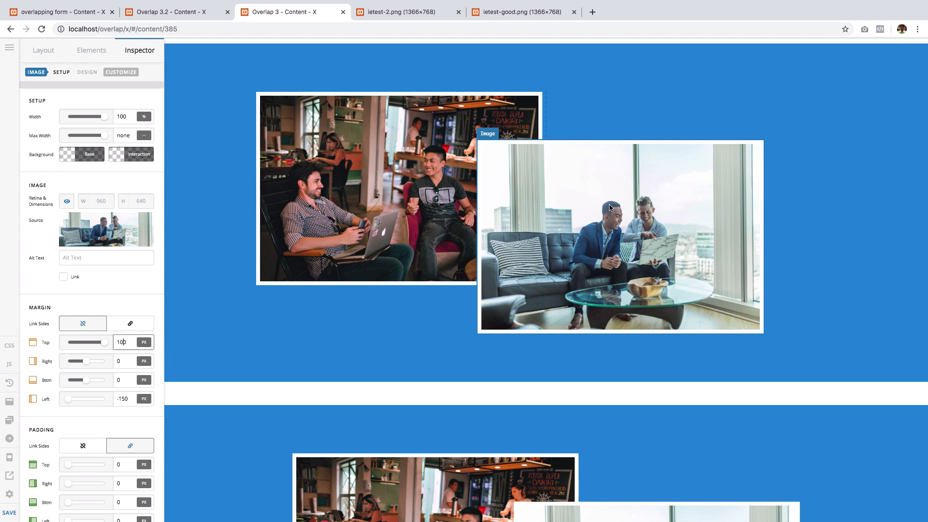
{"action": "mouse_move", "coordinate": [730, 212]}
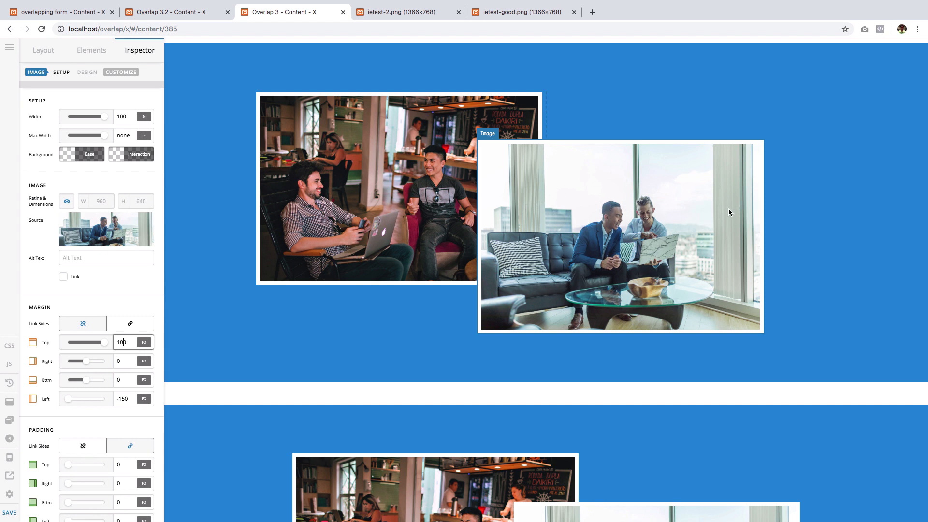
{"action": "mouse_move", "coordinate": [545, 241]}
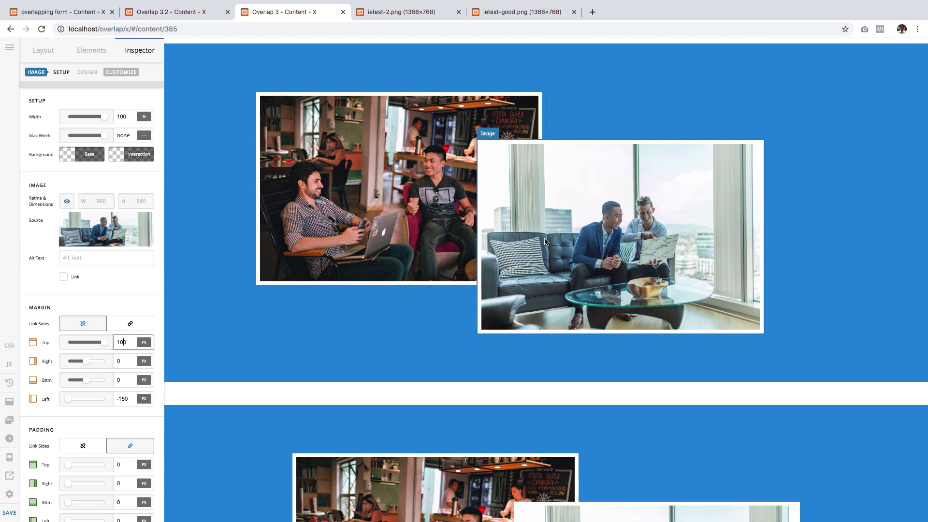
{"action": "mouse_move", "coordinate": [590, 222]}
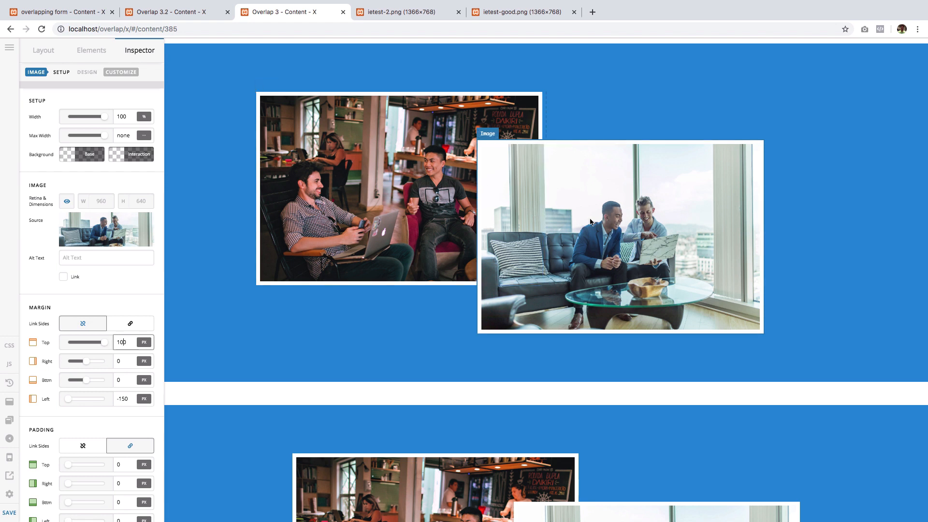
{"action": "mouse_move", "coordinate": [570, 232]}
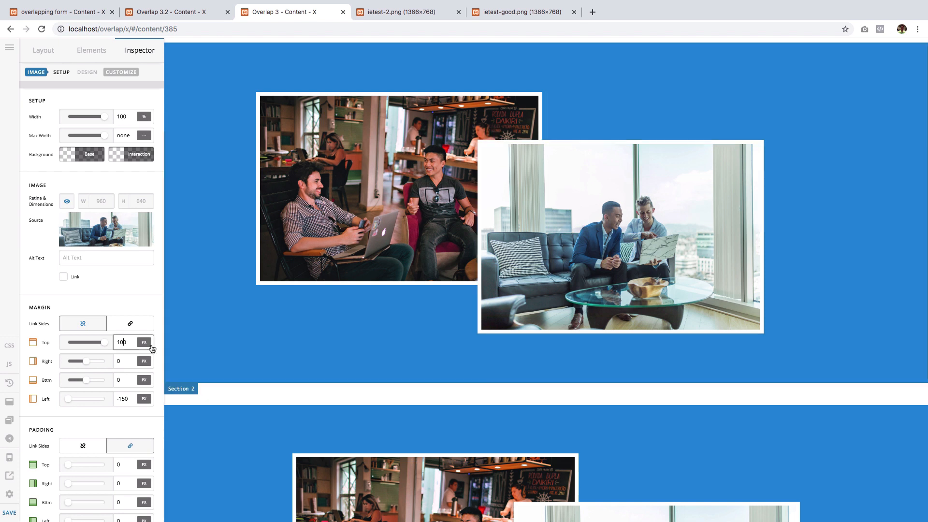
Step: Adjust the office photo's left margin and give the café photo a 75px left margin
{"action": "scroll", "scroll_direction": "down", "scroll_amount": 3}
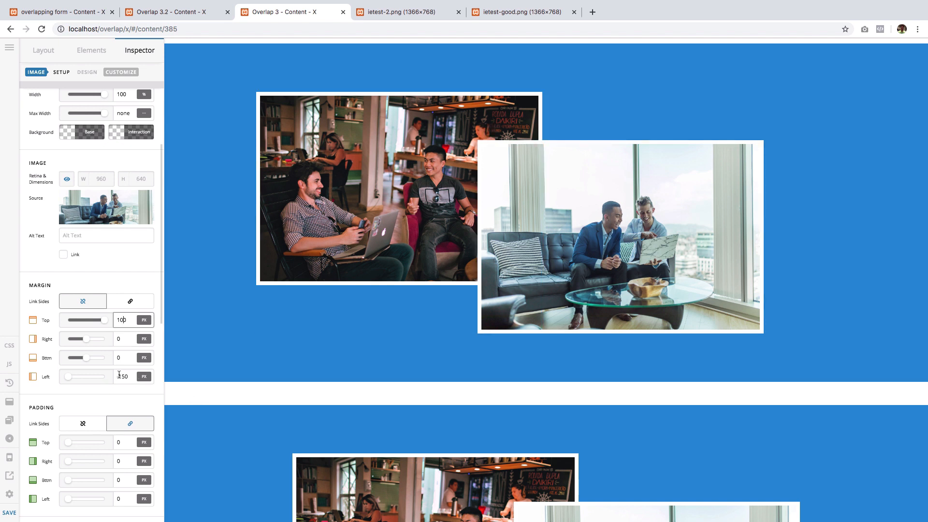
{"action": "type", "text": "-7"}
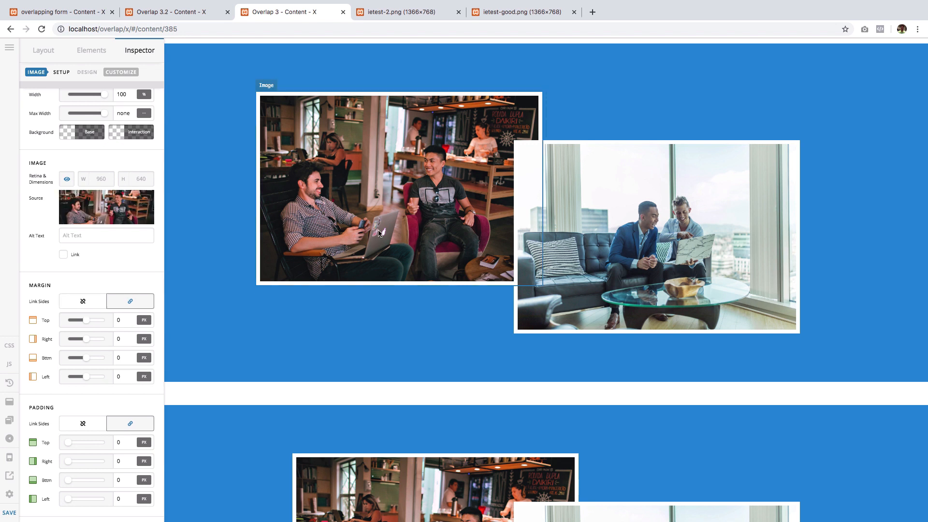
{"action": "left_click", "coordinate": [82, 300]}
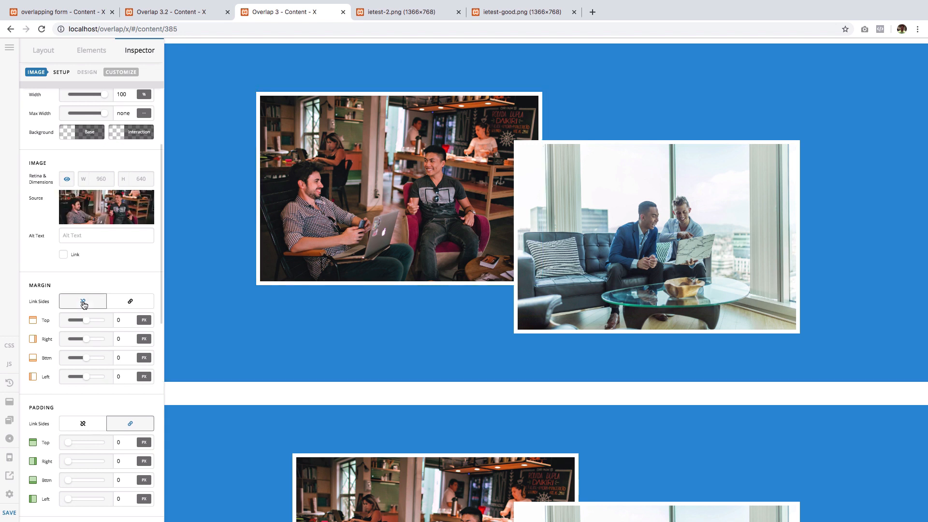
{"action": "left_click", "coordinate": [134, 376]}
{"action": "type", "text": "75"}
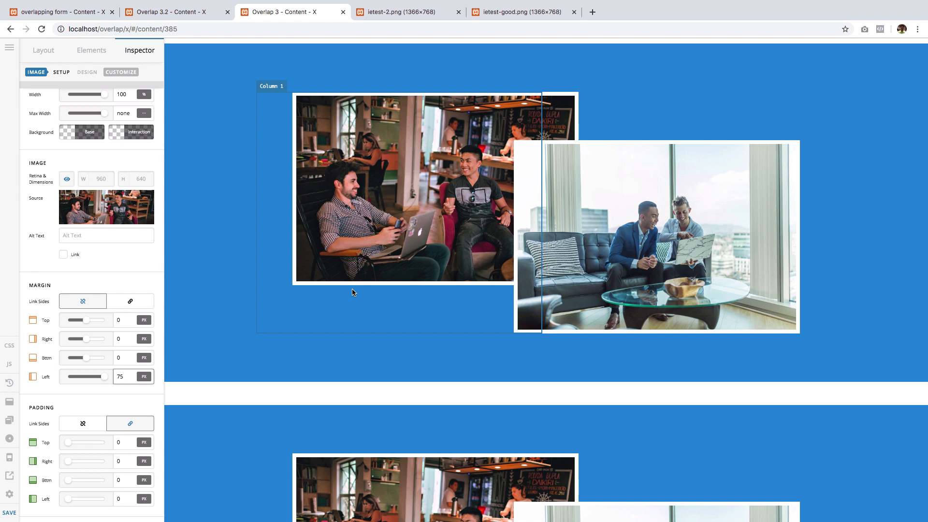
{"action": "left_click", "coordinate": [371, 195]}
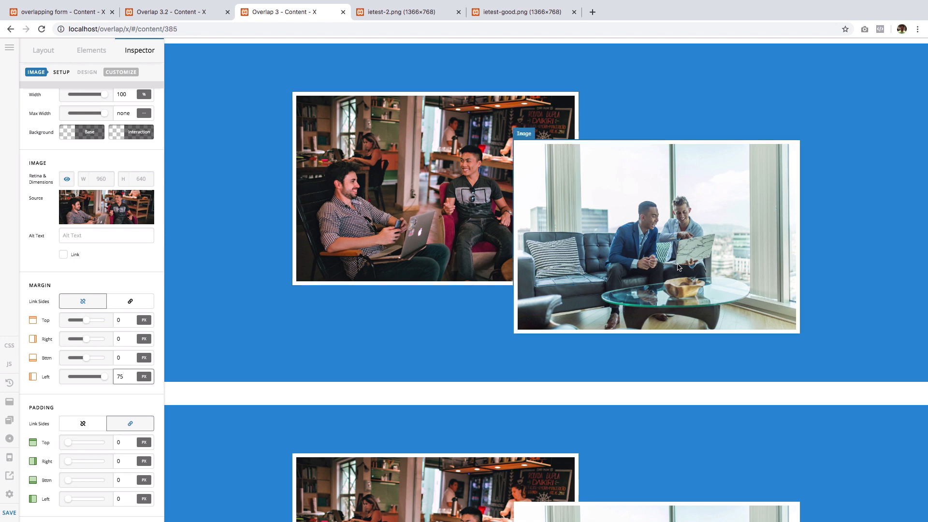
{"action": "mouse_move", "coordinate": [599, 214]}
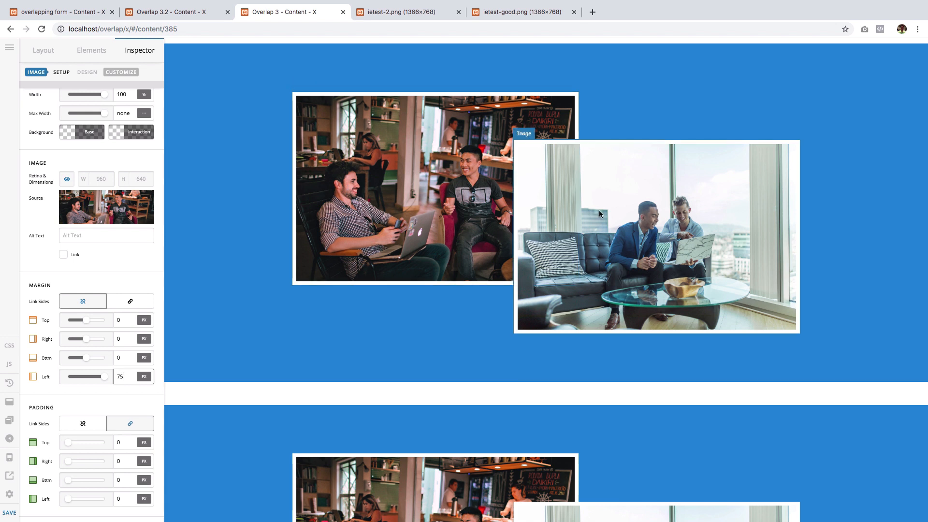
{"action": "scroll", "scroll_direction": "down", "scroll_amount": 3}
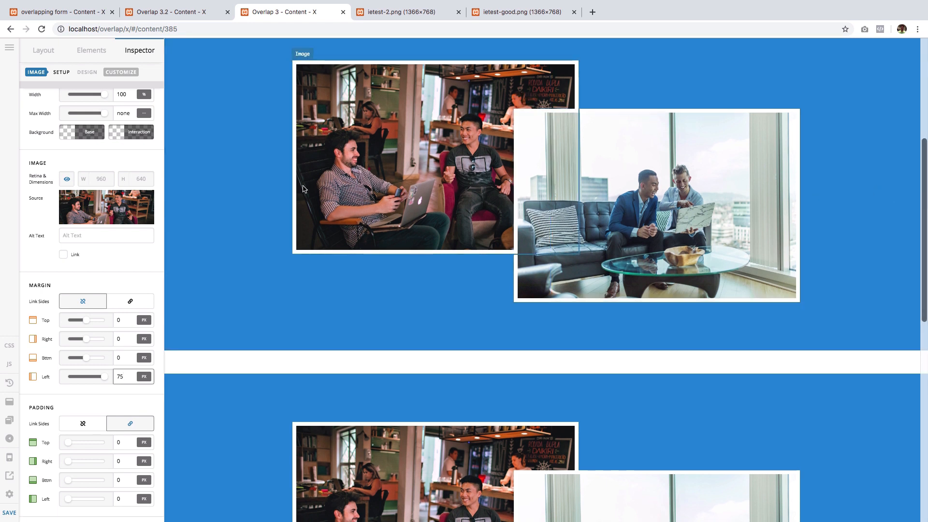
Step: Add two Image elements, the café and office photos, into the new single-column row
{"action": "scroll", "scroll_direction": "down", "scroll_amount": 3}
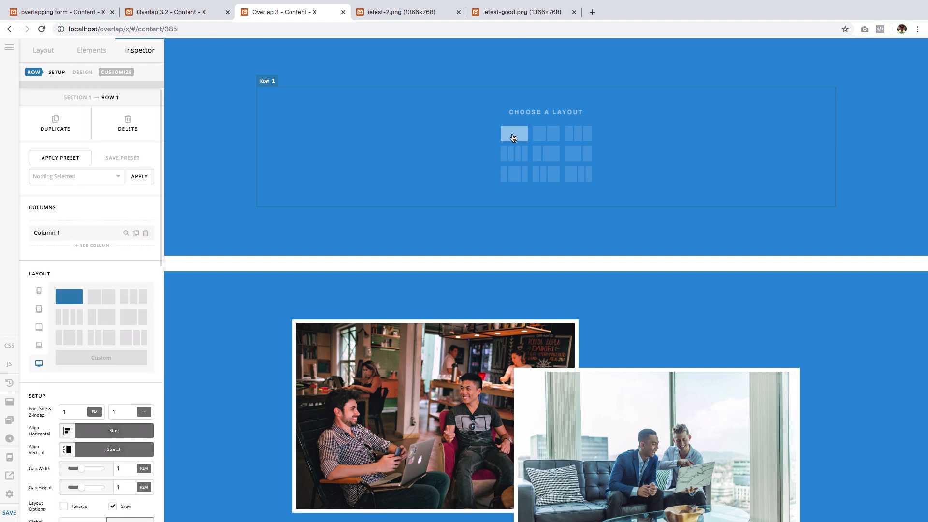
{"action": "left_click", "coordinate": [91, 51]}
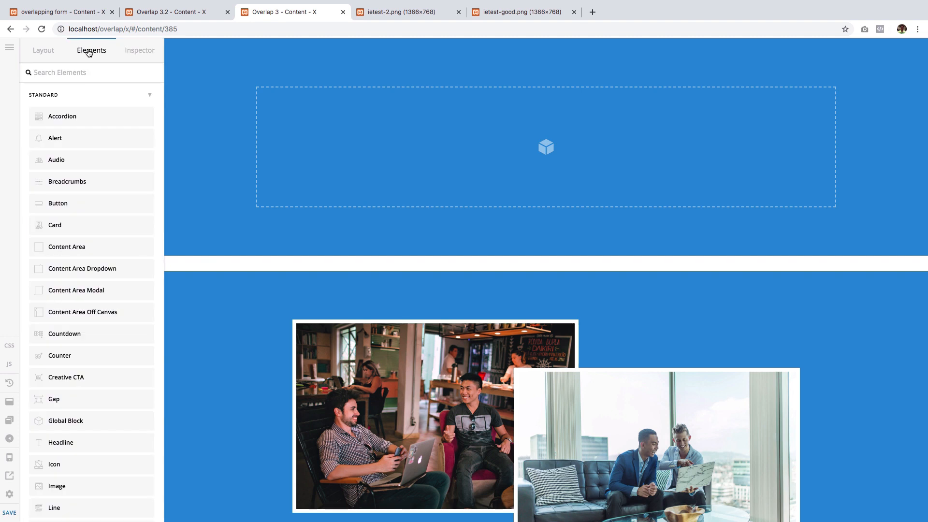
{"action": "type", "text": "image"}
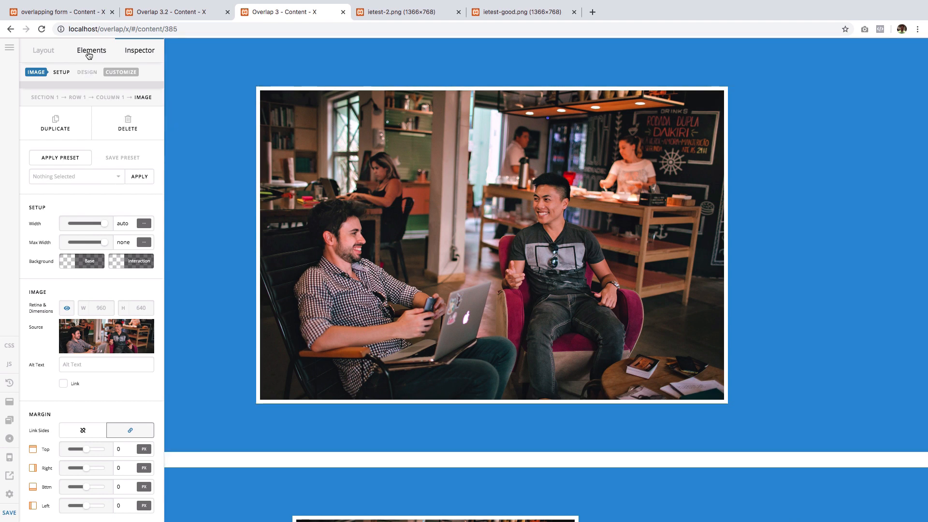
{"action": "left_click", "coordinate": [91, 50]}
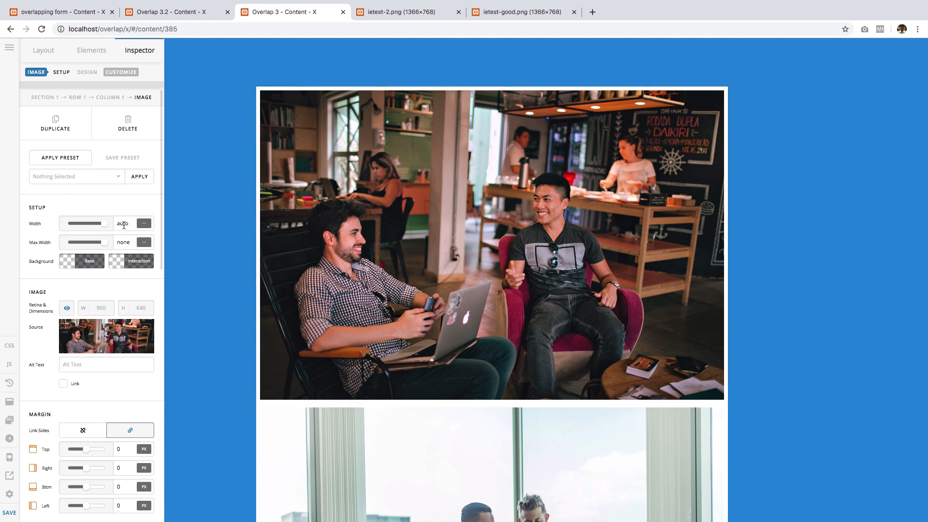
Step: Set the office photo's width to 100%
{"action": "type", "text": "100"}
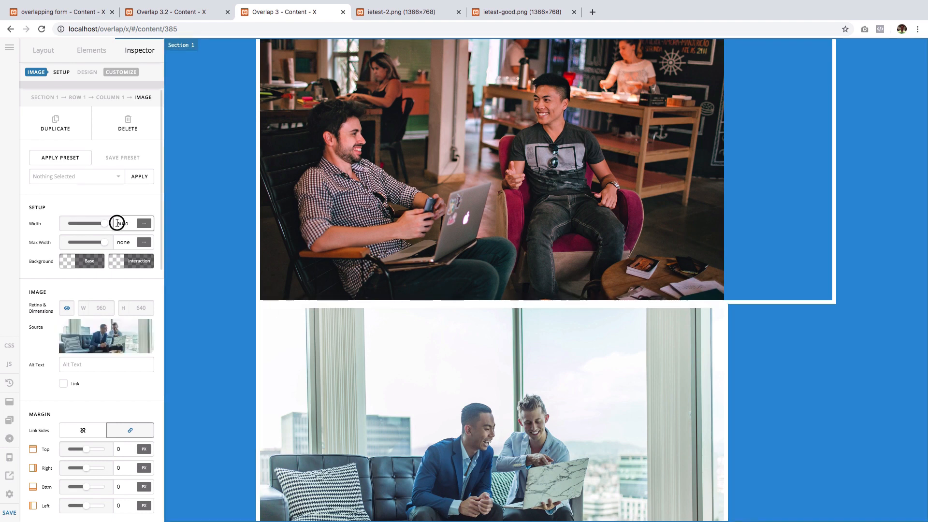
{"action": "left_click", "coordinate": [144, 223]}
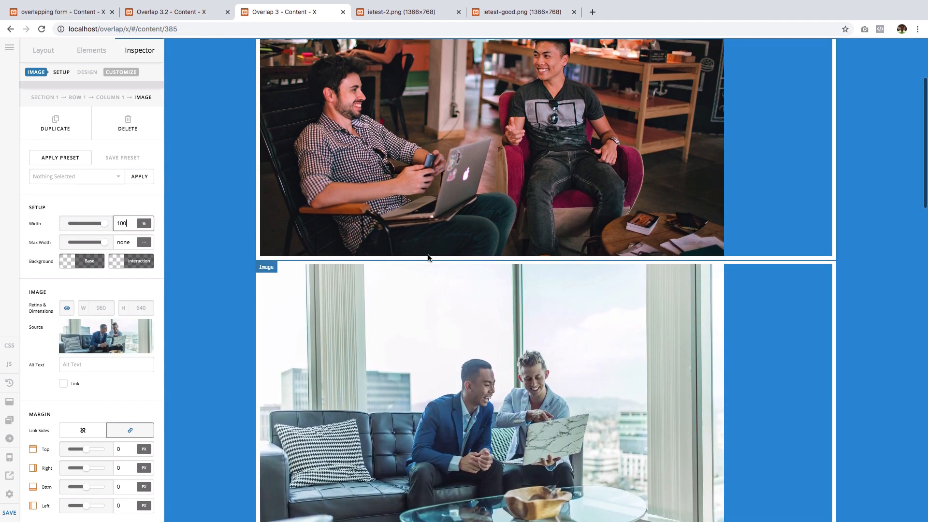
{"action": "scroll", "scroll_direction": "down", "scroll_amount": 3}
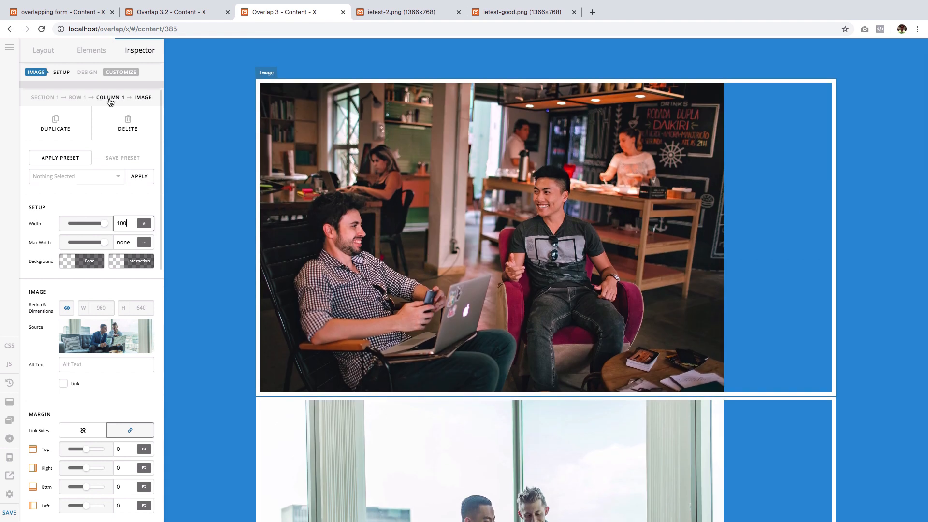
Step: Make Column 1 a flexbox layout with Row child placement and Wrap unchecked
{"action": "left_click", "coordinate": [110, 97]}
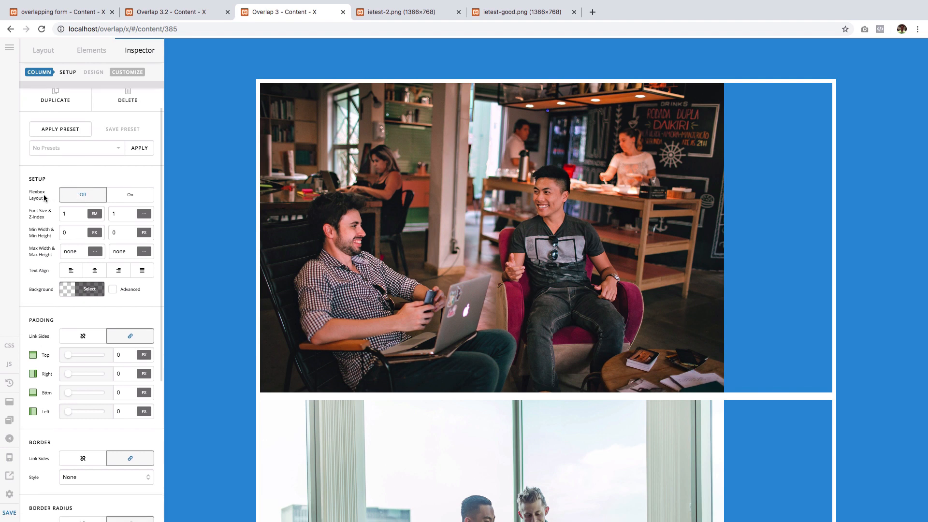
{"action": "mouse_move", "coordinate": [130, 195]}
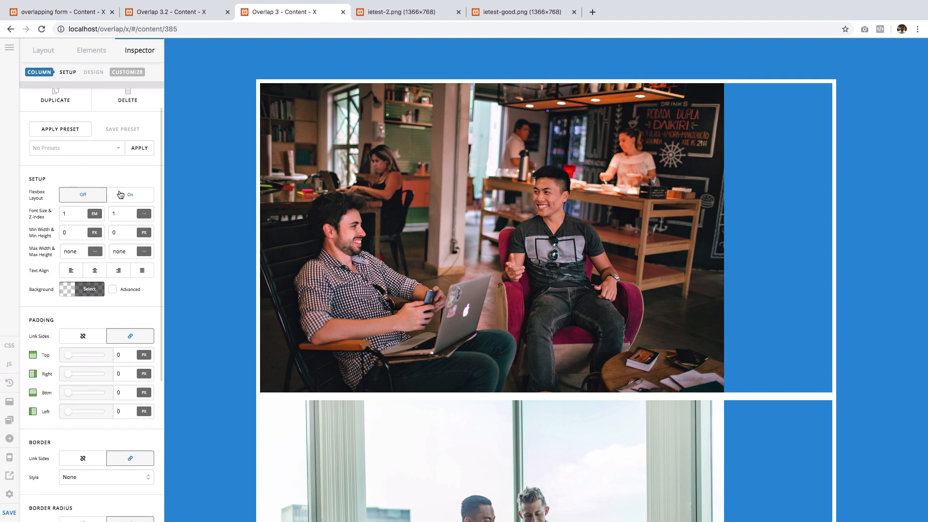
{"action": "left_click", "coordinate": [129, 194]}
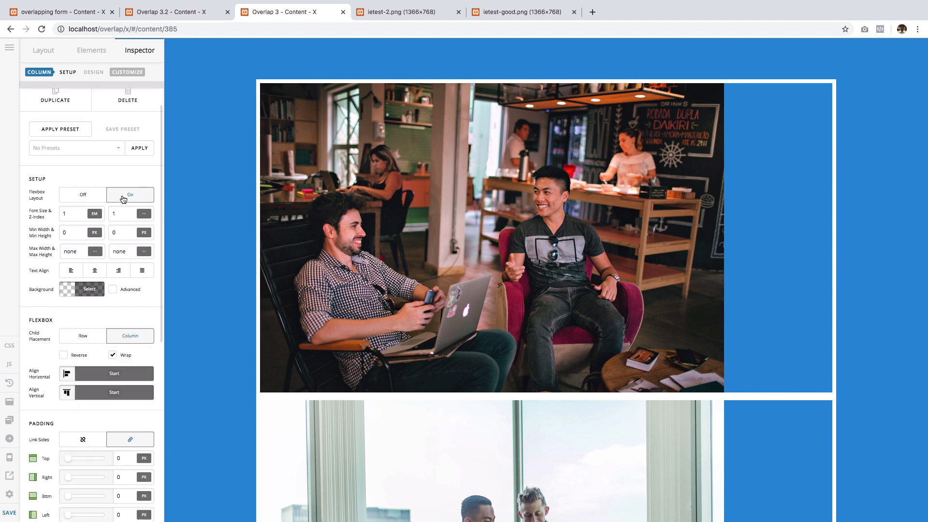
{"action": "scroll", "scroll_direction": "down", "scroll_amount": 3}
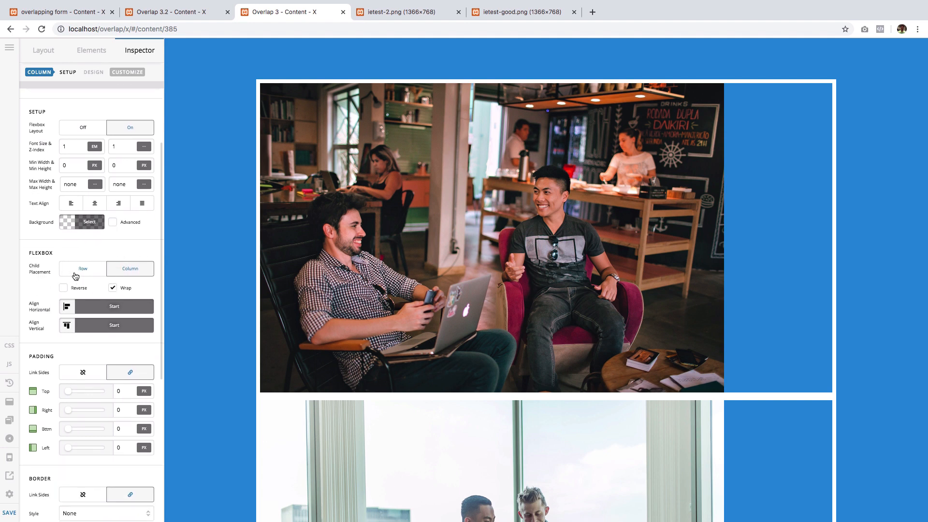
{"action": "left_click", "coordinate": [83, 268]}
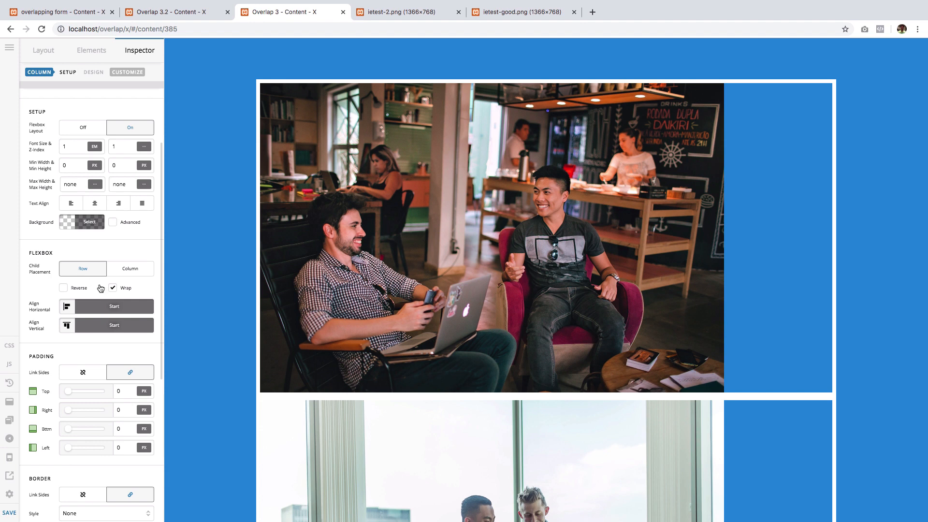
{"action": "left_click", "coordinate": [112, 288]}
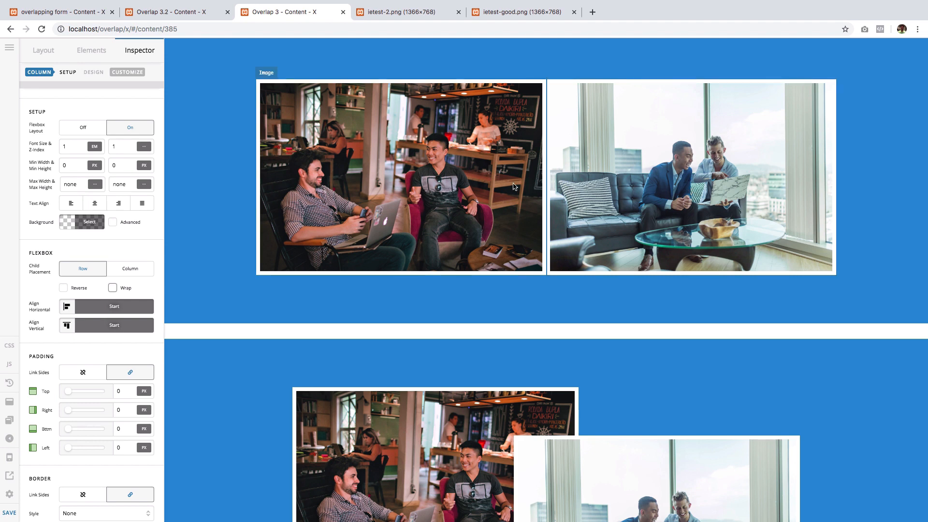
{"action": "scroll", "scroll_direction": "down", "scroll_amount": 3}
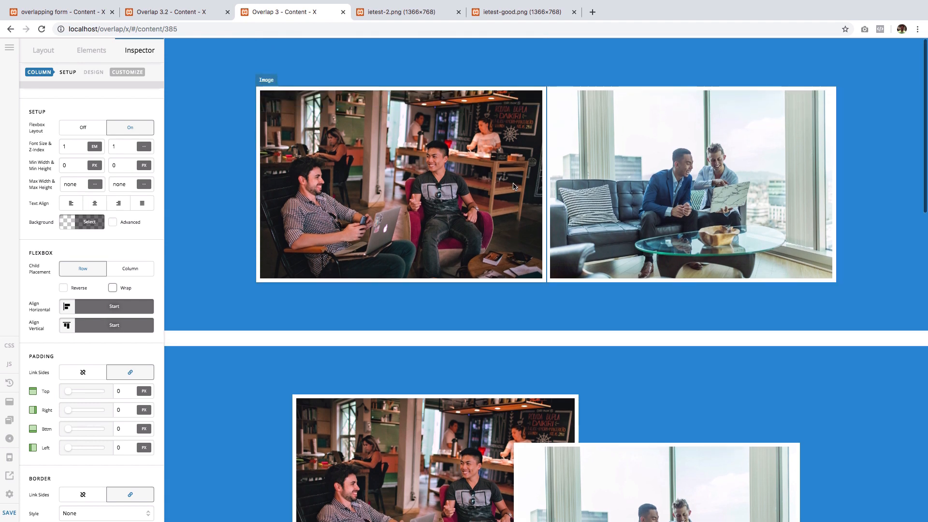
Step: Give the office photo a 100px top margin and a -150px left margin, after trying -250px
{"action": "left_click", "coordinate": [690, 183]}
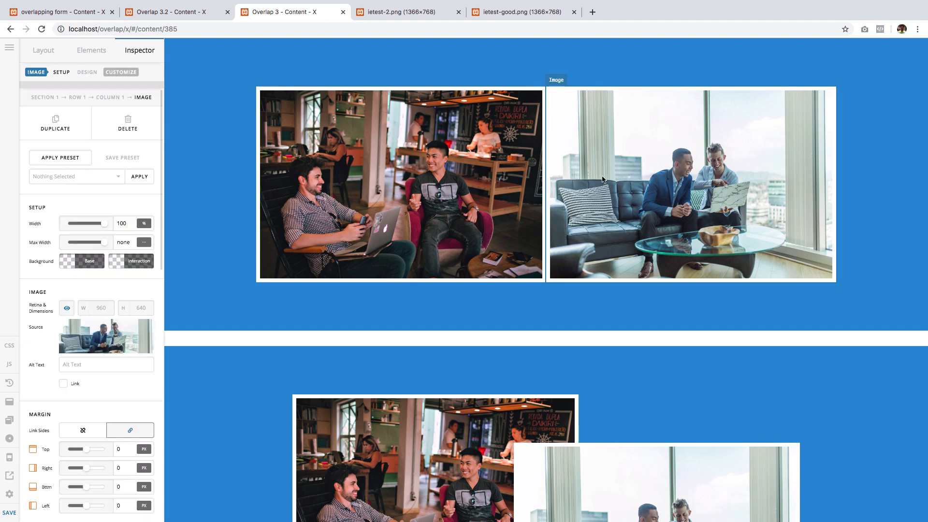
{"action": "scroll", "scroll_direction": "down", "scroll_amount": 3}
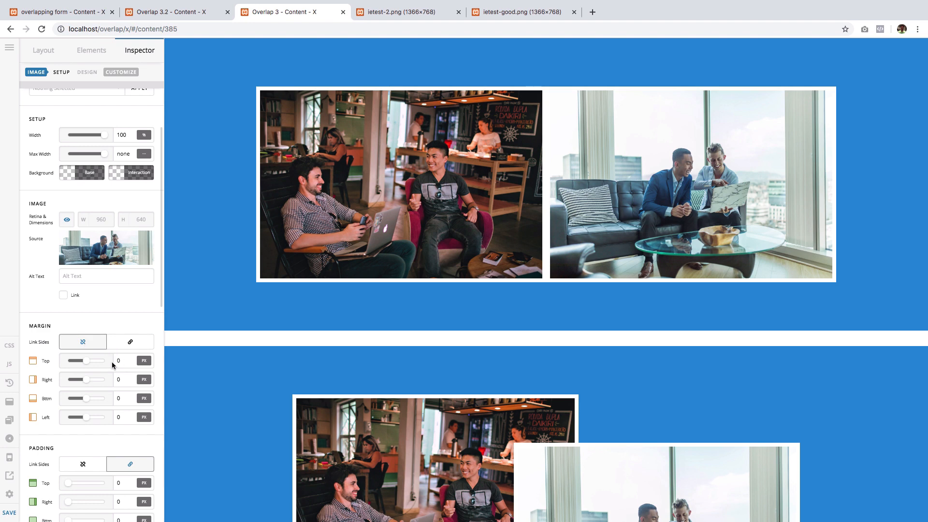
{"action": "type", "text": "100"}
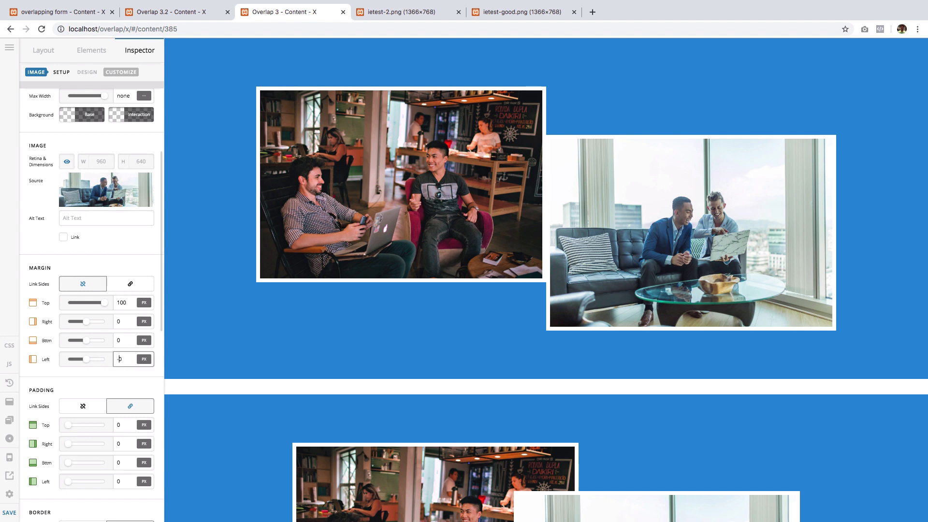
{"action": "type", "text": "-150"}
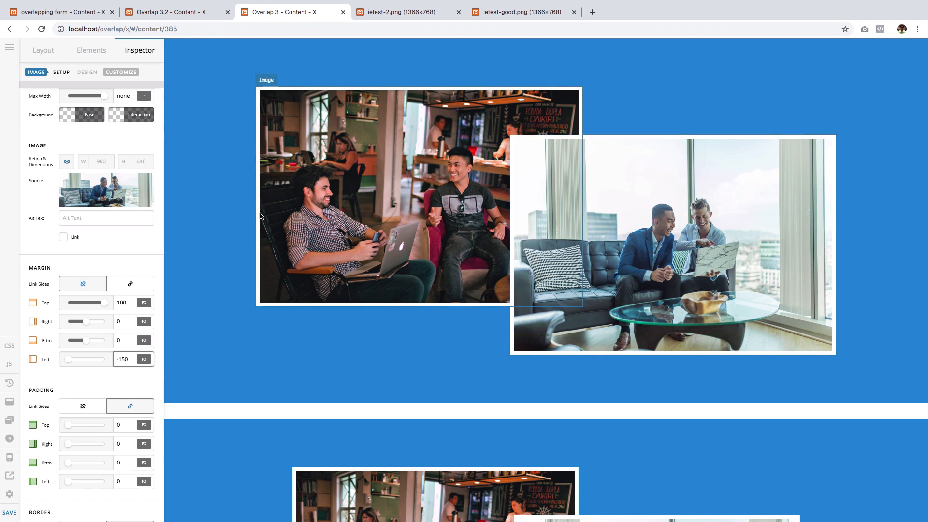
{"action": "left_click", "coordinate": [123, 359]}
{"action": "type", "text": "-250"}
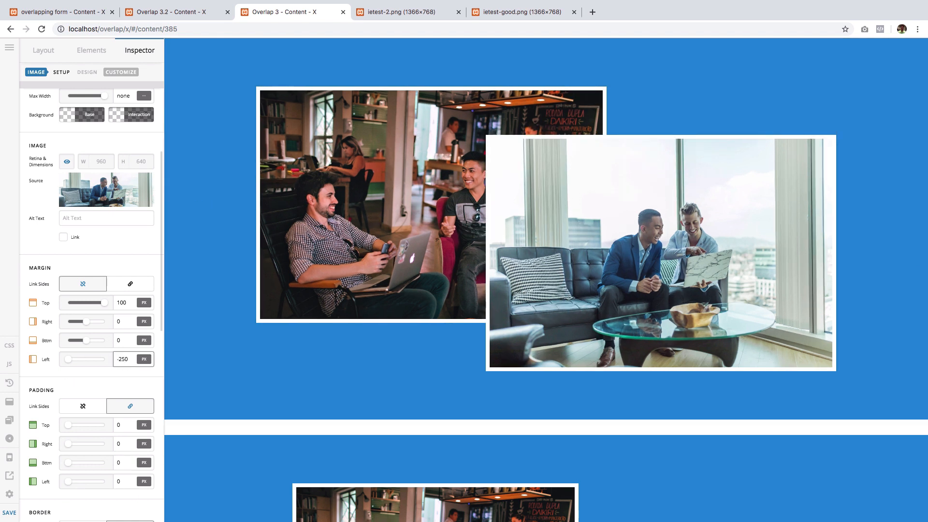
{"action": "mouse_move", "coordinate": [630, 240]}
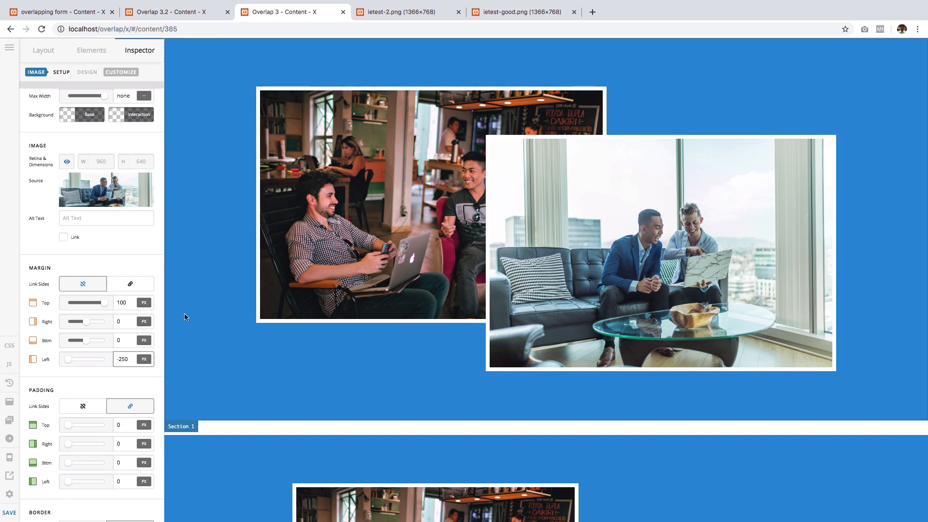
{"action": "mouse_move", "coordinate": [76, 198]}
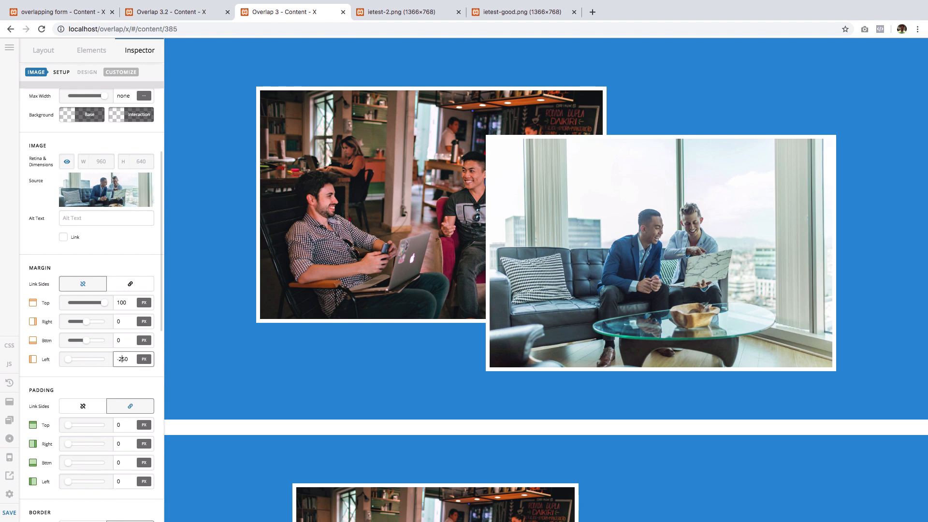
{"action": "type", "text": "-150"}
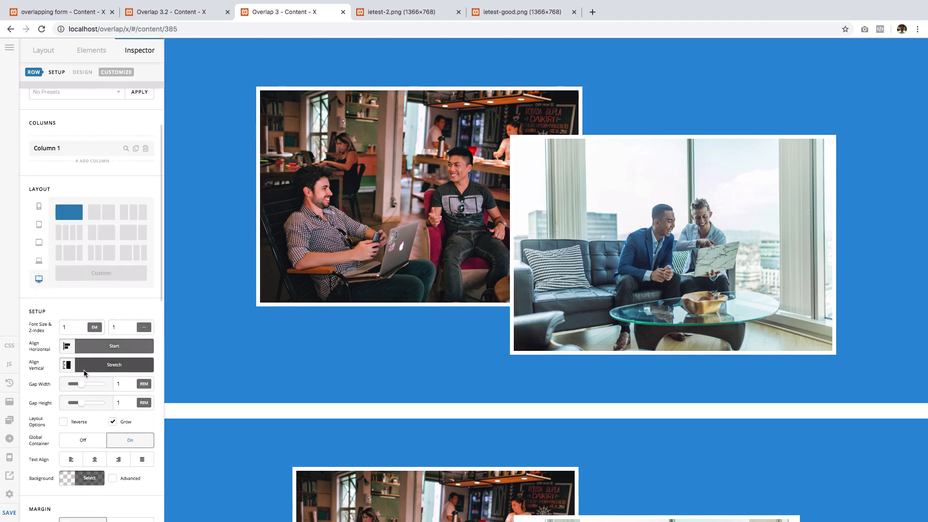
Step: Turn the row's Global Container off and cap its Max Width at 1050 px
{"action": "scroll", "scroll_direction": "down", "scroll_amount": 3}
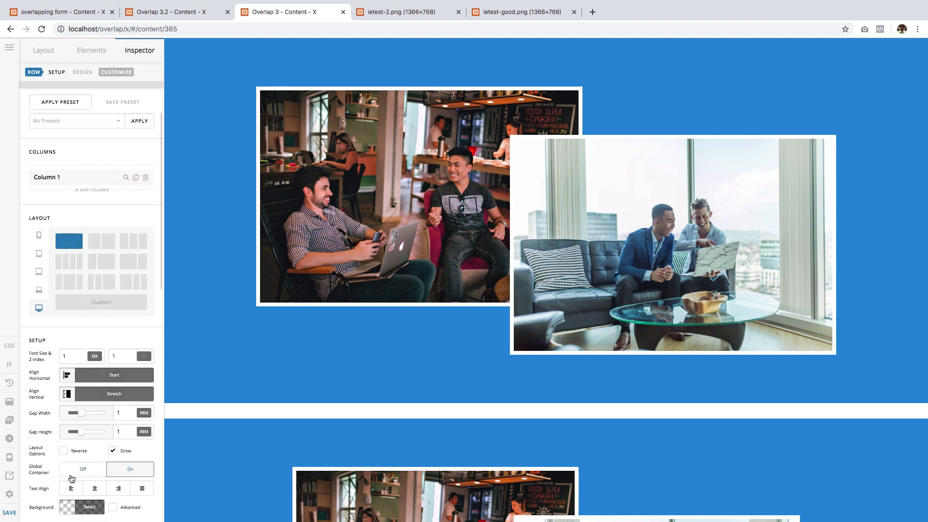
{"action": "scroll", "scroll_direction": "down", "scroll_amount": 3}
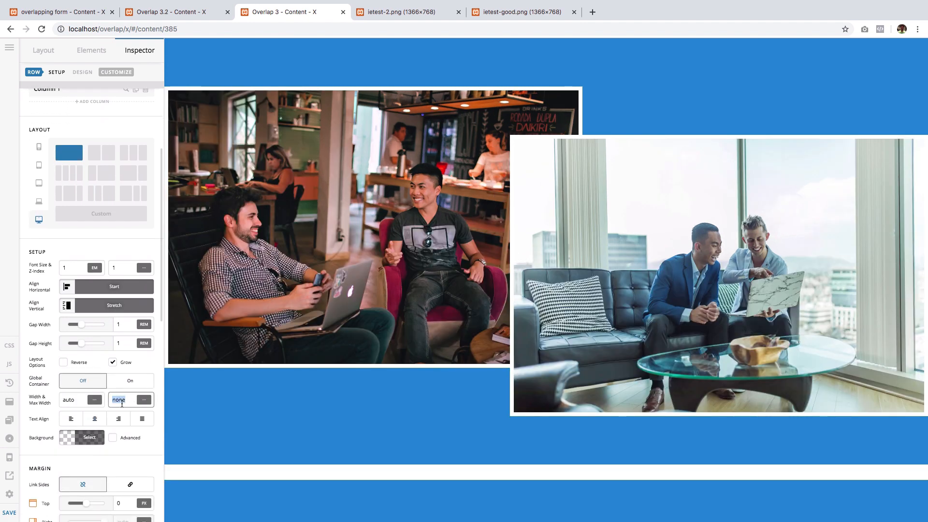
{"action": "type", "text": "1"}
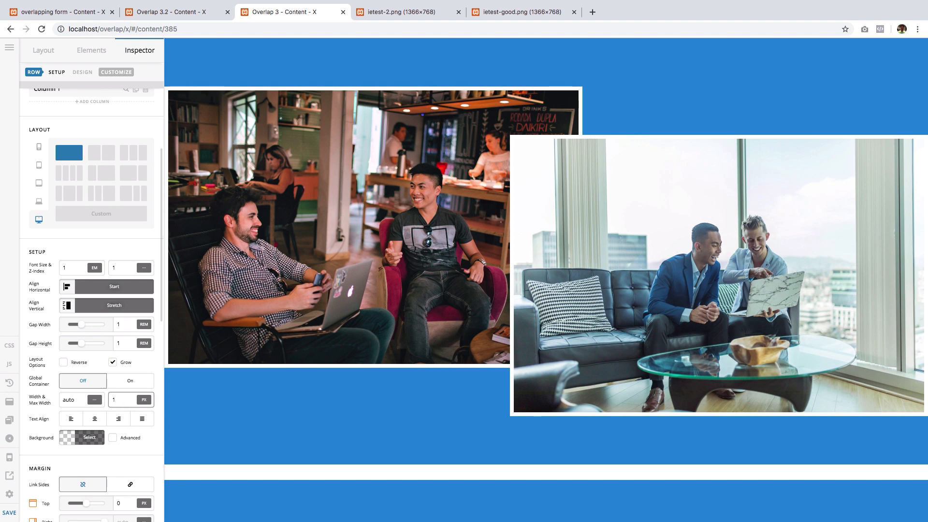
{"action": "type", "text": "1050"}
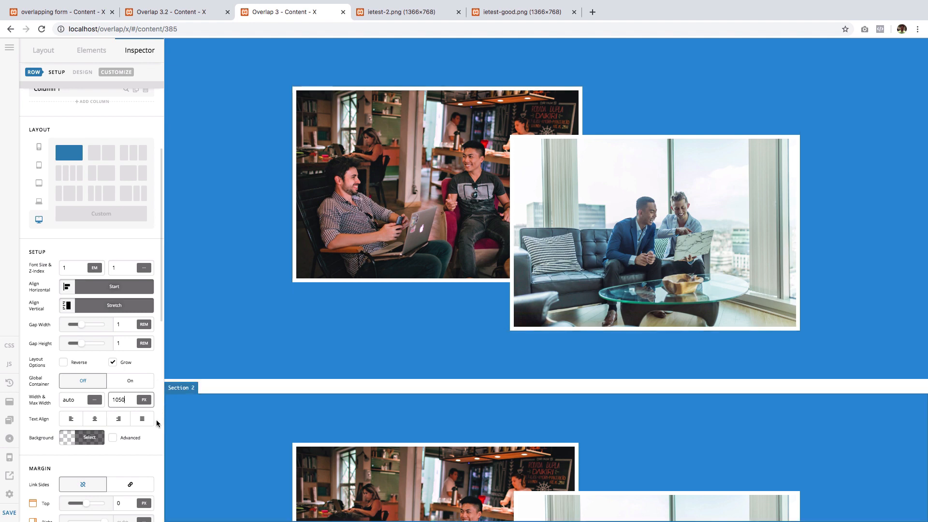
{"action": "left_click", "coordinate": [118, 399]}
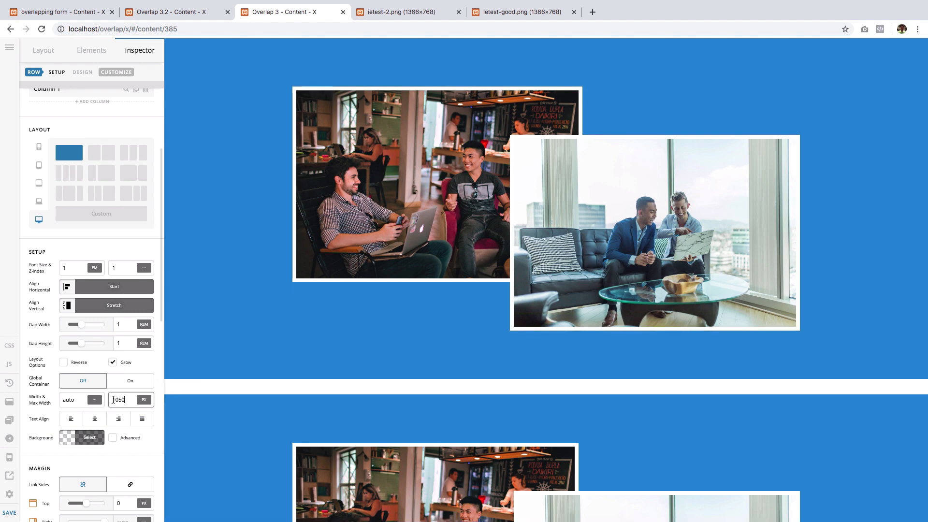
{"action": "scroll", "scroll_direction": "down", "scroll_amount": 3}
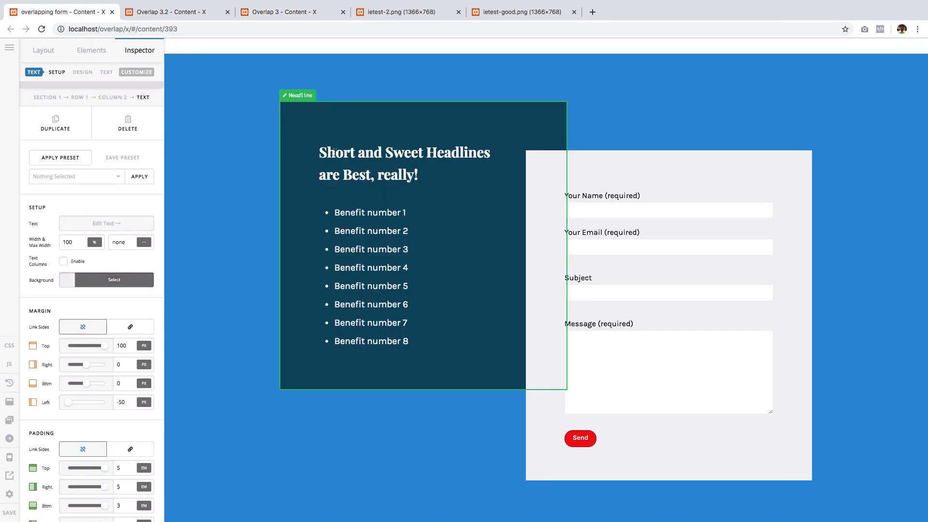
Step: Inspect the contact form element's shortcode, close it, and move to the Overlap 3.2 page
{"action": "left_click", "coordinate": [618, 181]}
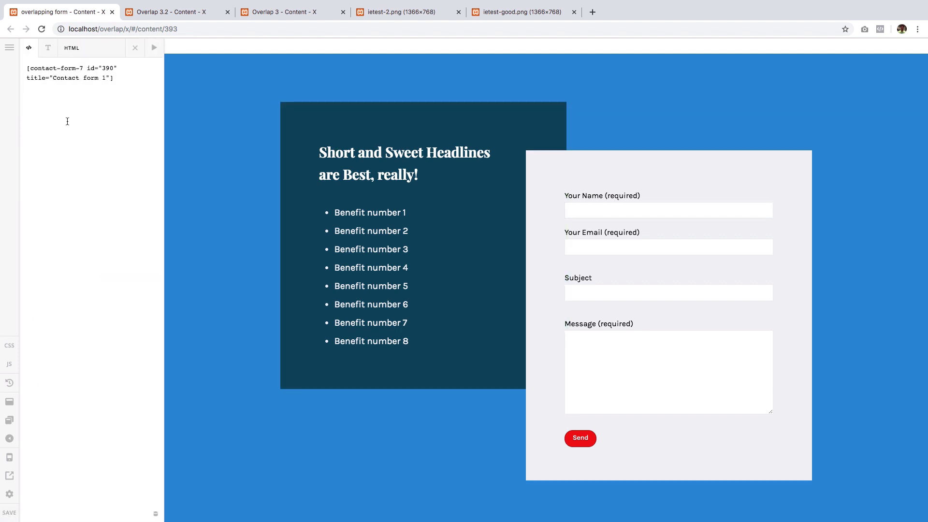
{"action": "left_click", "coordinate": [404, 163]}
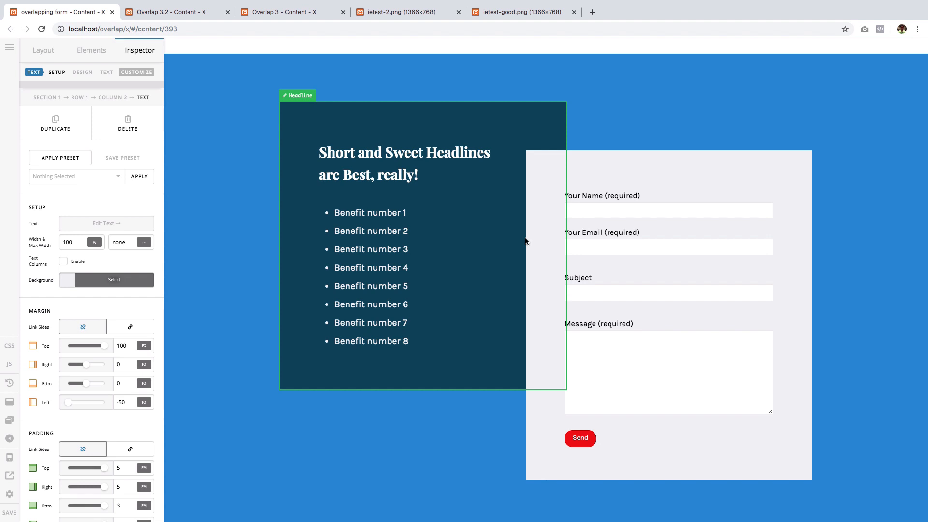
{"action": "mouse_move", "coordinate": [246, 61]}
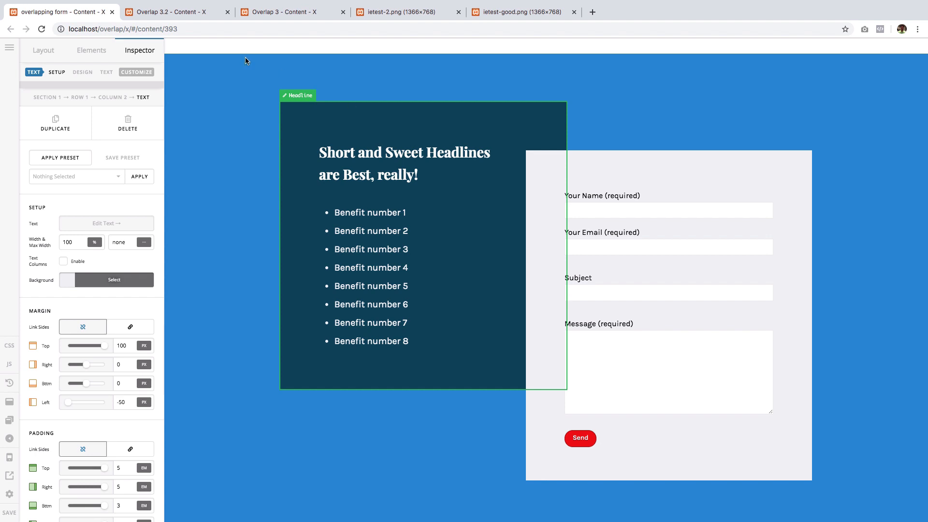
{"action": "left_click", "coordinate": [172, 12]}
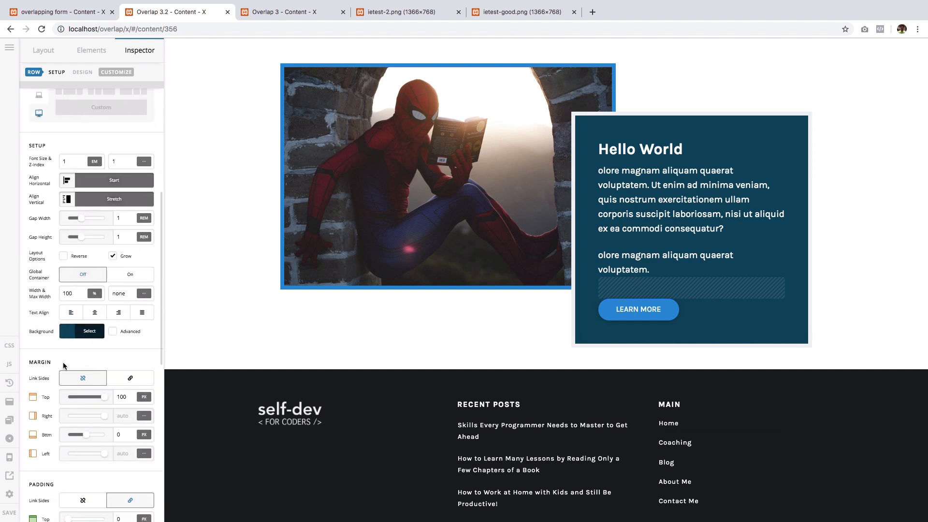
Step: Give the nested Hello World row a 100px top margin and reveal its Customize options
{"action": "scroll", "scroll_direction": "down", "scroll_amount": 3}
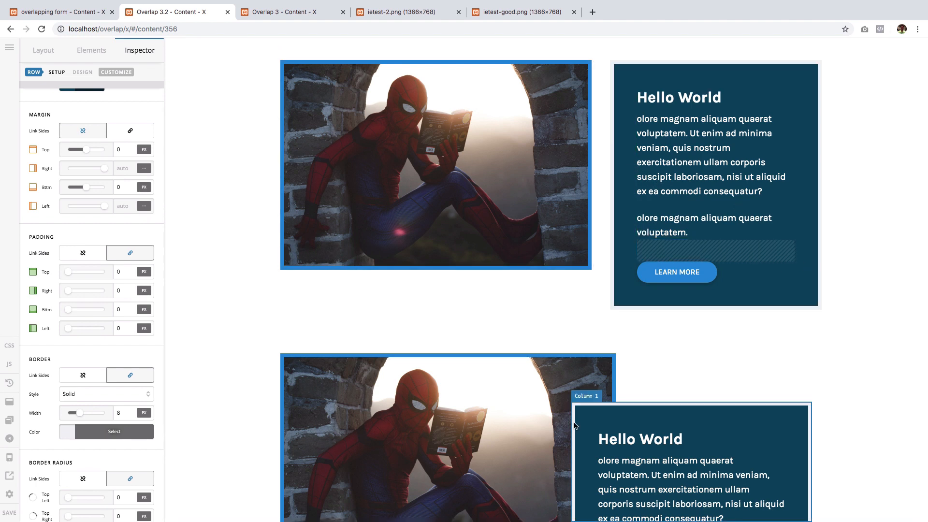
{"action": "mouse_move", "coordinate": [626, 178]}
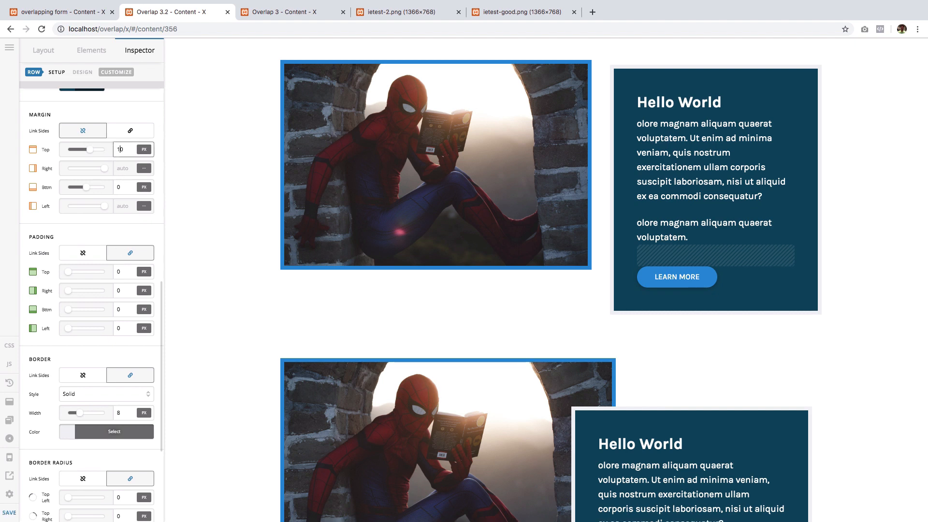
{"action": "type", "text": "100"}
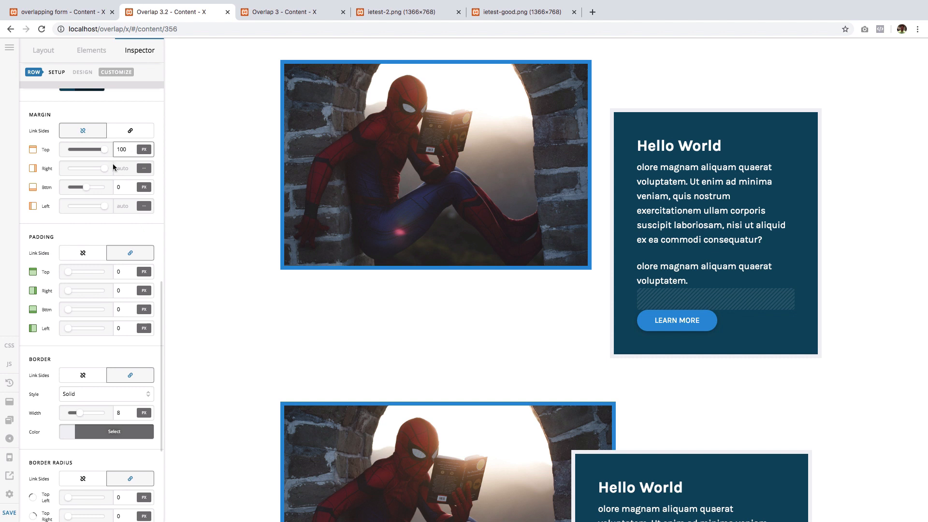
{"action": "mouse_move", "coordinate": [118, 114]}
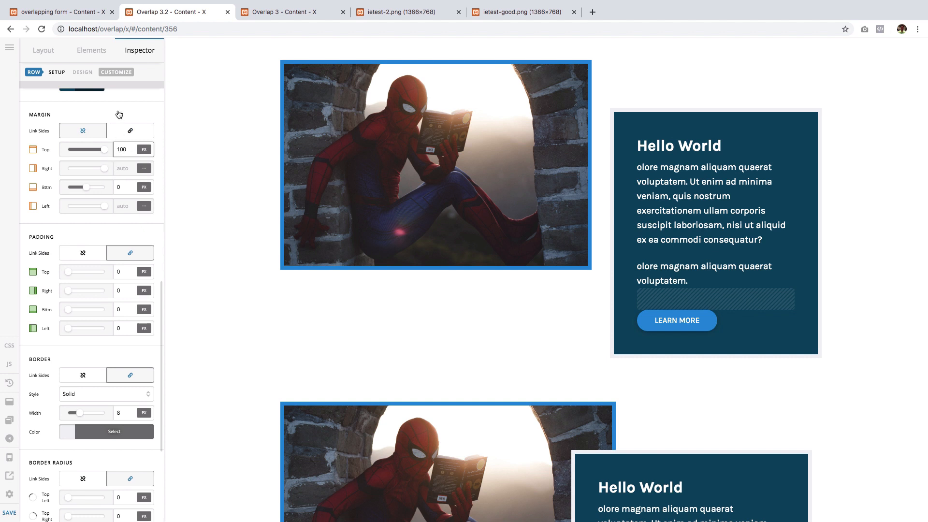
{"action": "left_click", "coordinate": [116, 72]}
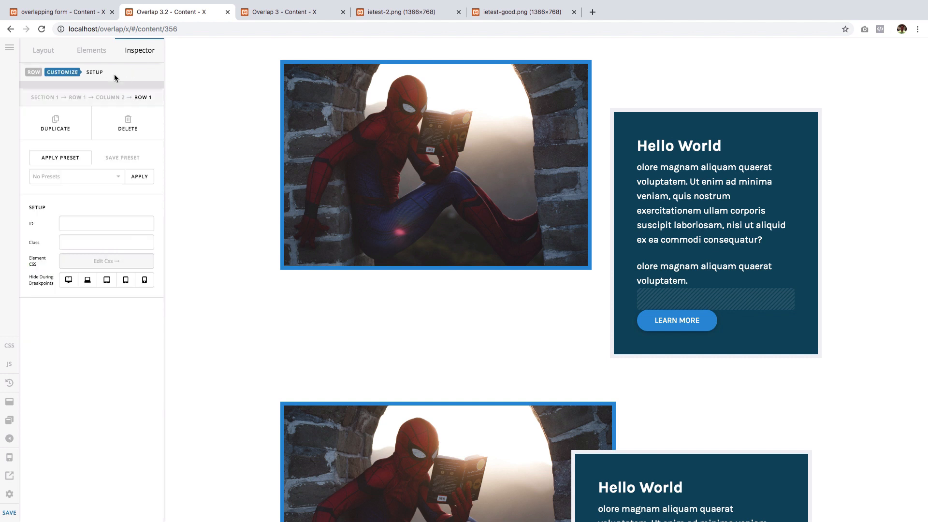
Step: Enter element CSS $el.x-row{ margin-left:-150px; } so the row overlaps the image
{"action": "left_click", "coordinate": [106, 260]}
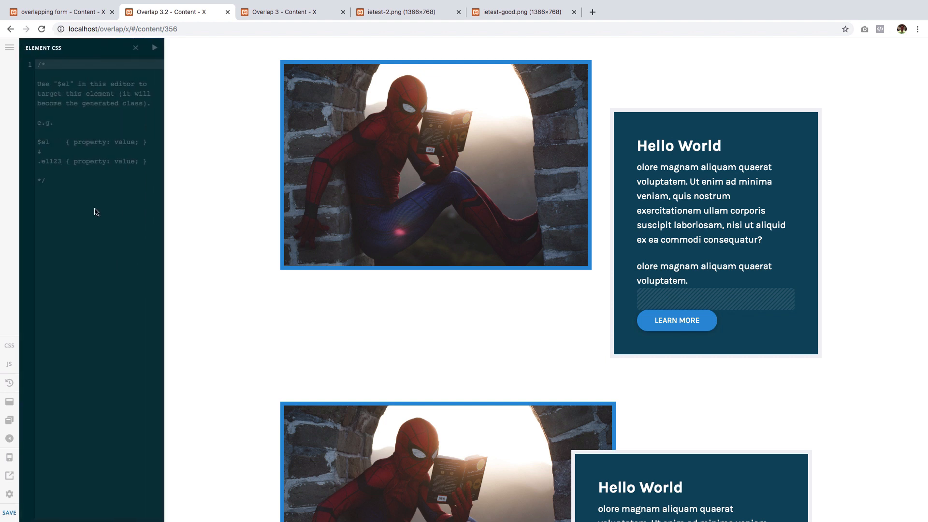
{"action": "type", "text": "$el.x-row{"}
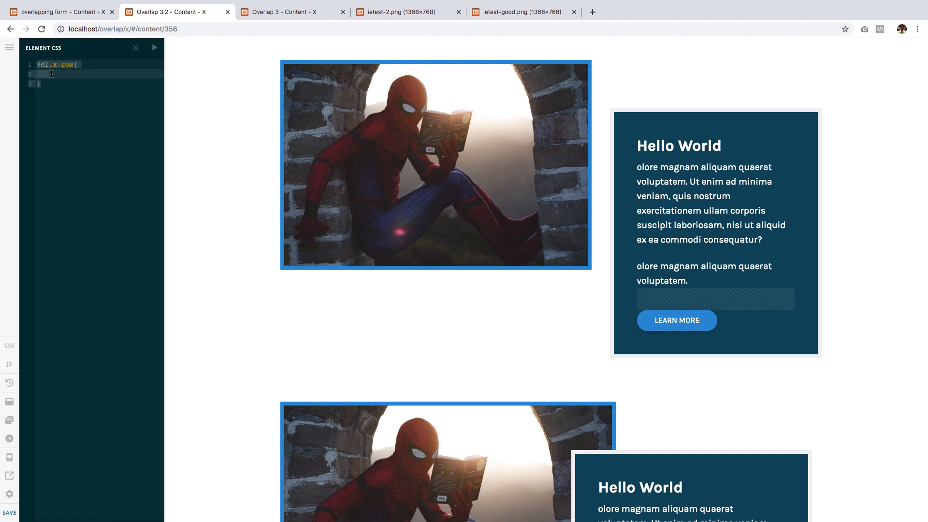
{"action": "mouse_move", "coordinate": [553, 235]}
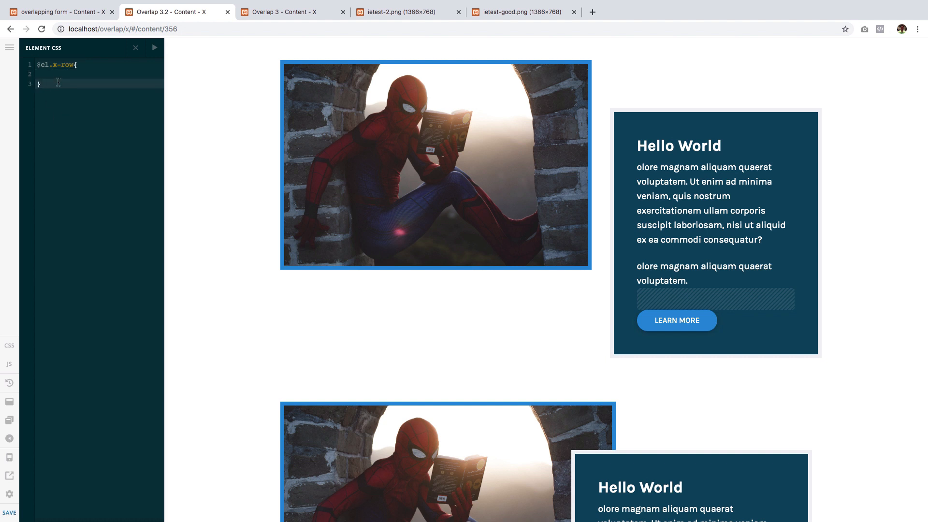
{"action": "type", "text": "margin"}
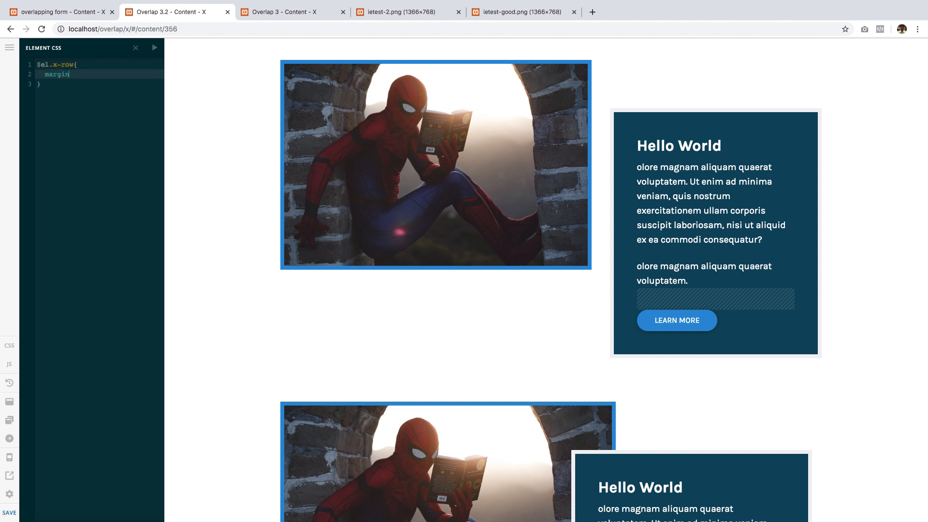
{"action": "type", "text": "-left:"}
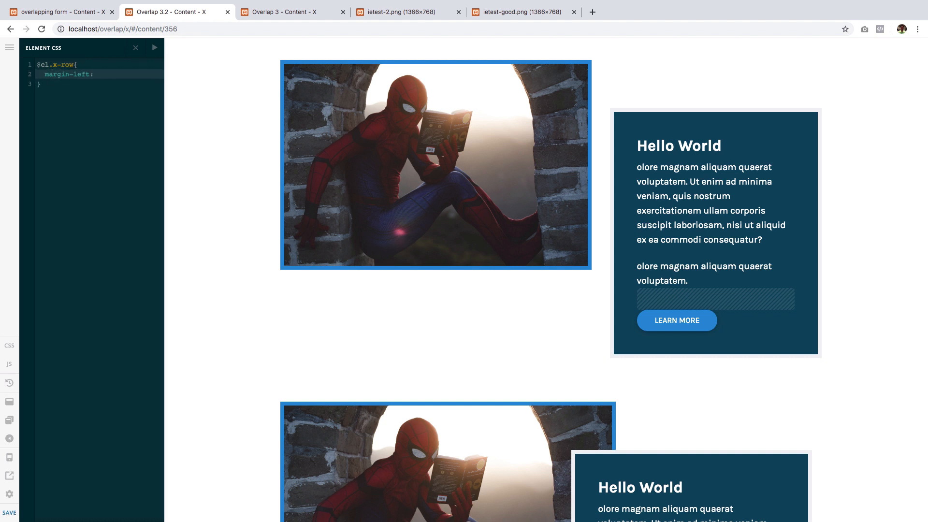
{"action": "type", "text": "-150px"}
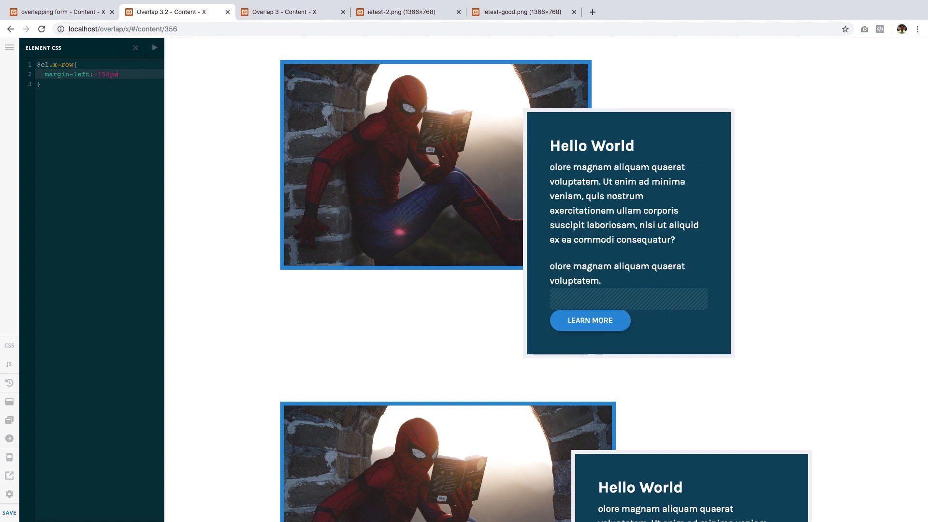
{"action": "type", "text": ";"}
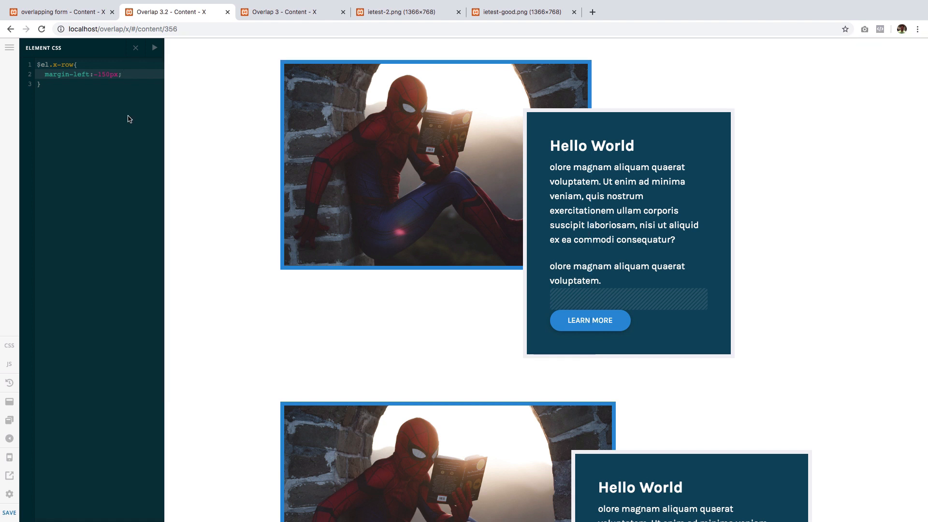
{"action": "mouse_move", "coordinate": [117, 94]}
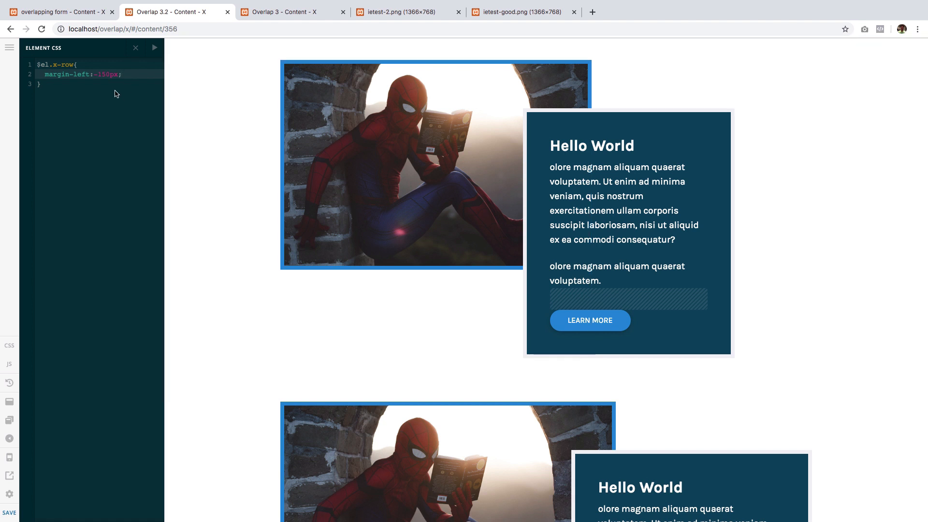